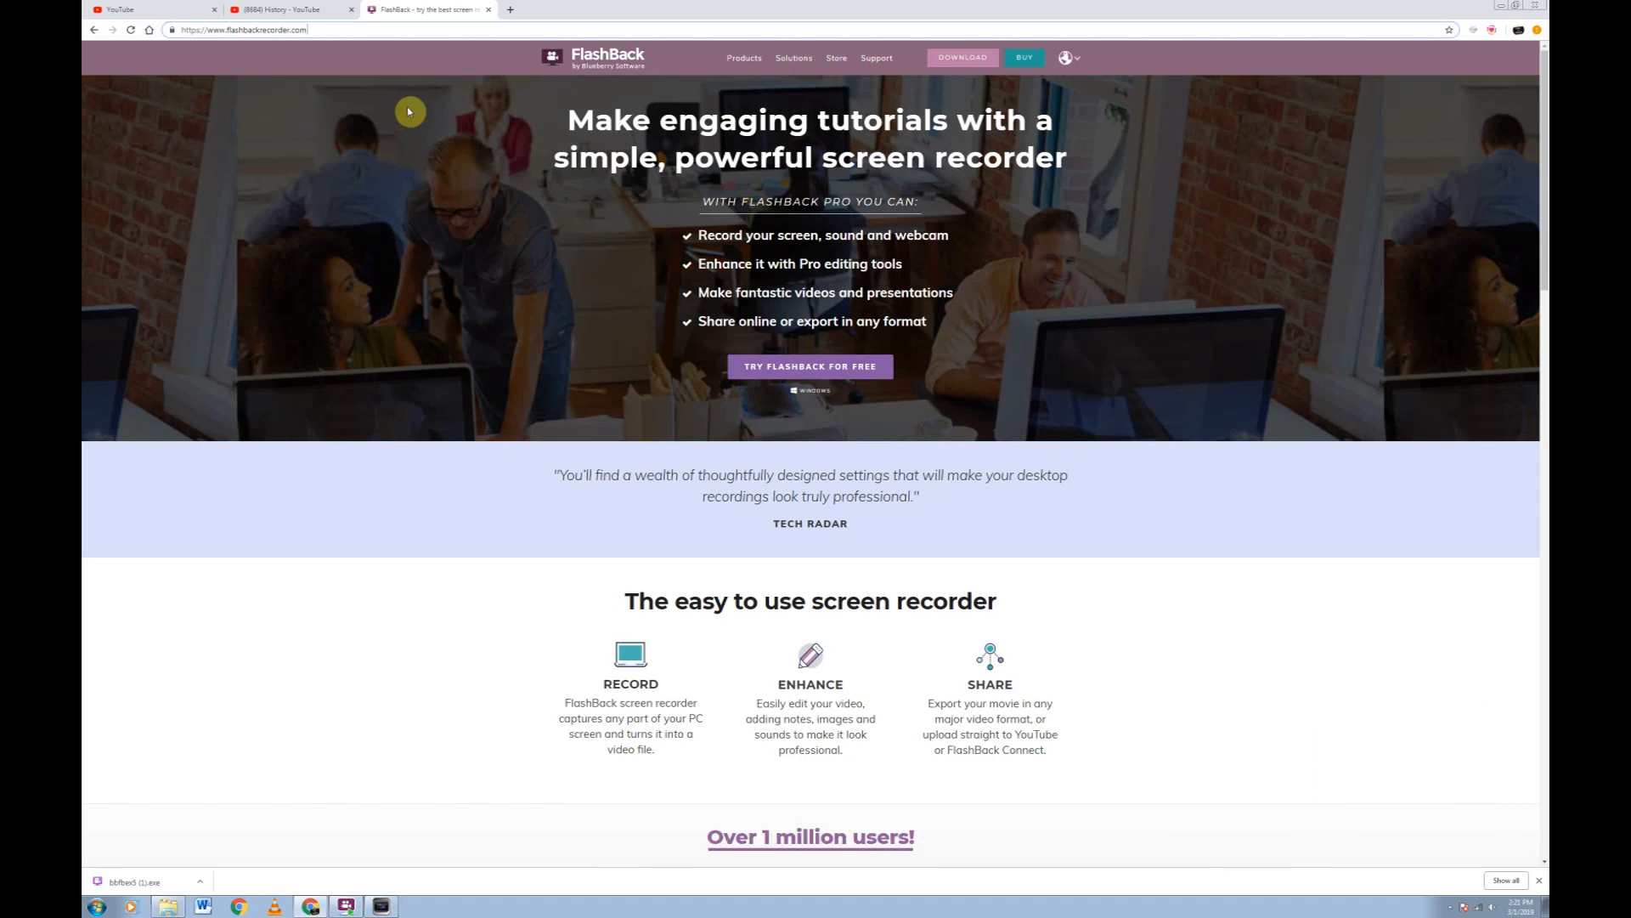
pyautogui.moveTo(307, 29)
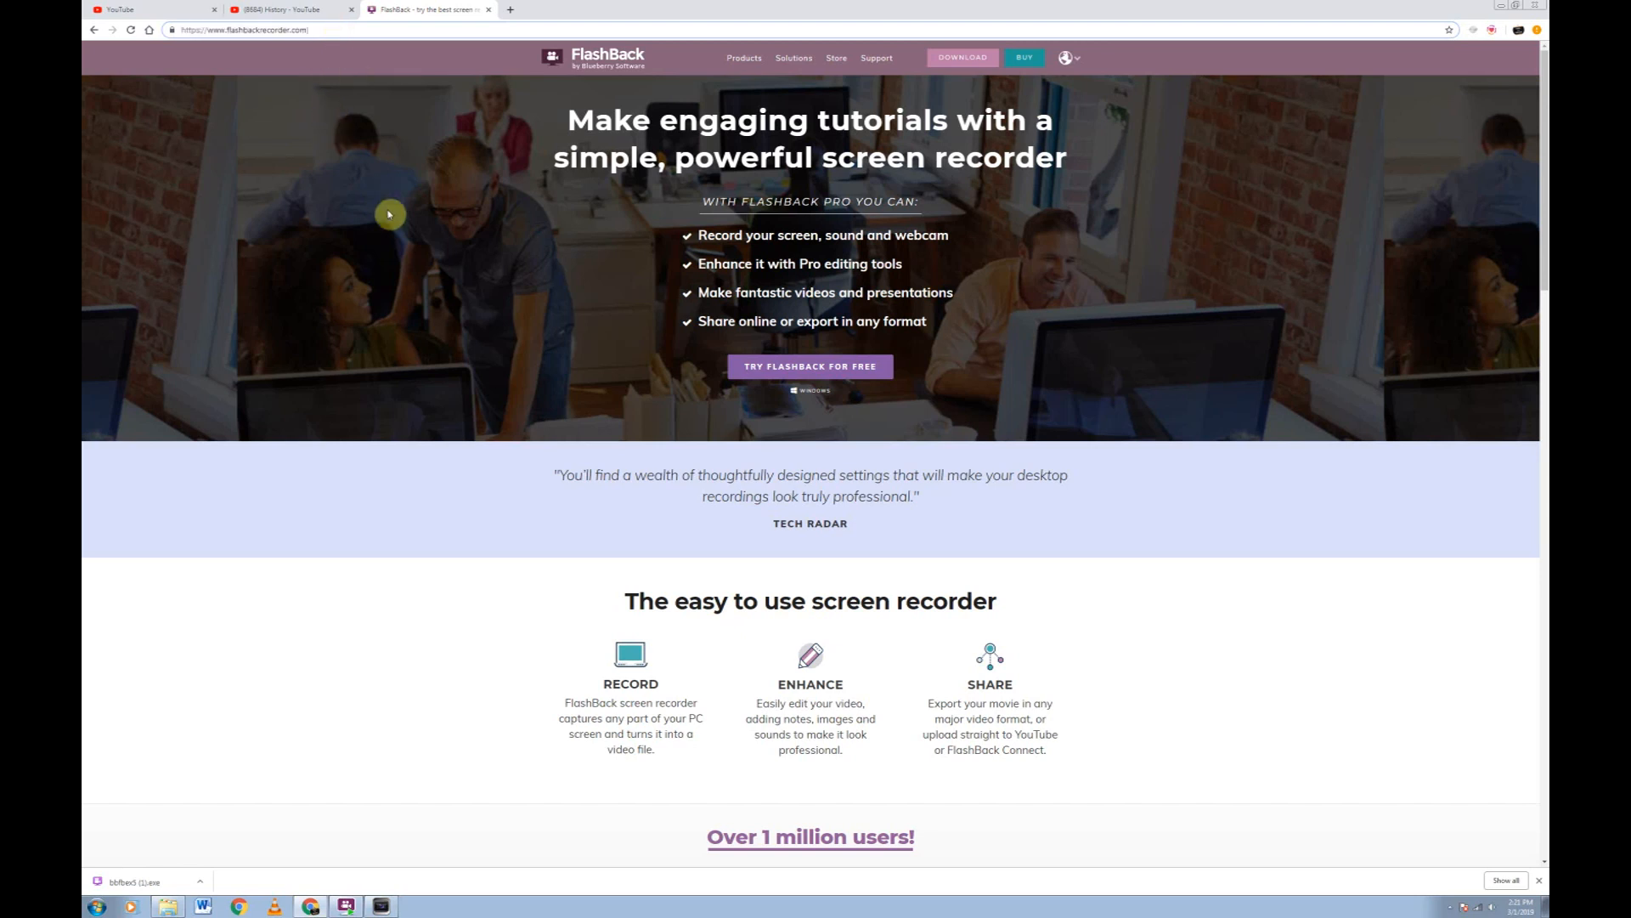
pyautogui.moveTo(770, 384)
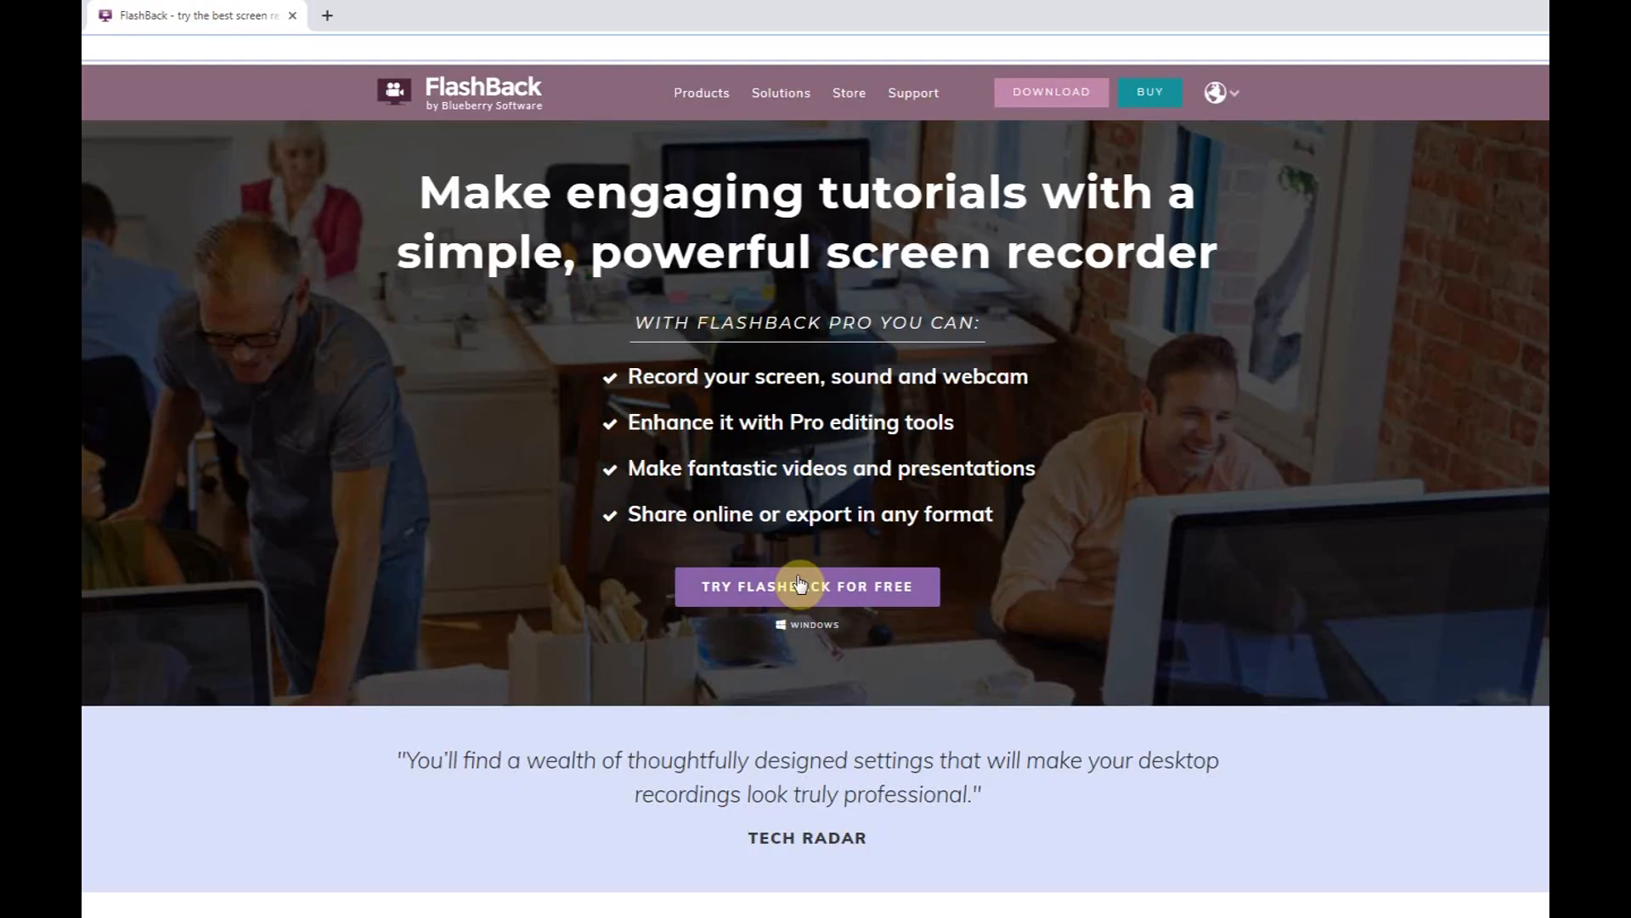
# Go from Products to the FlashBack Express page and scroll to its free download.
pyautogui.click(701, 93)
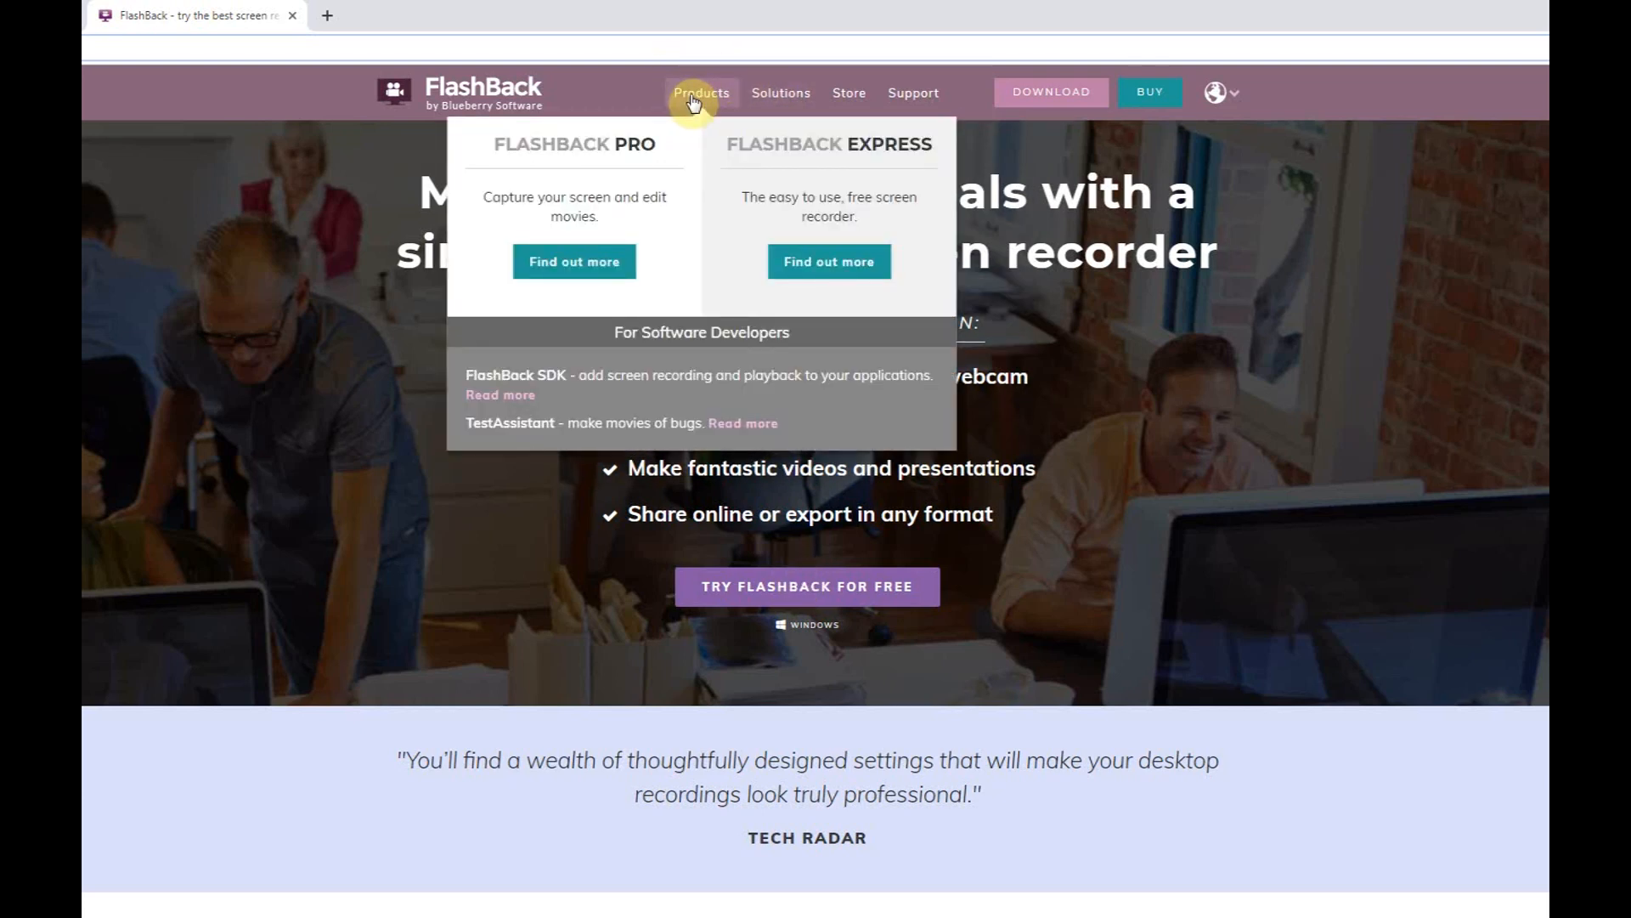
pyautogui.moveTo(828, 261)
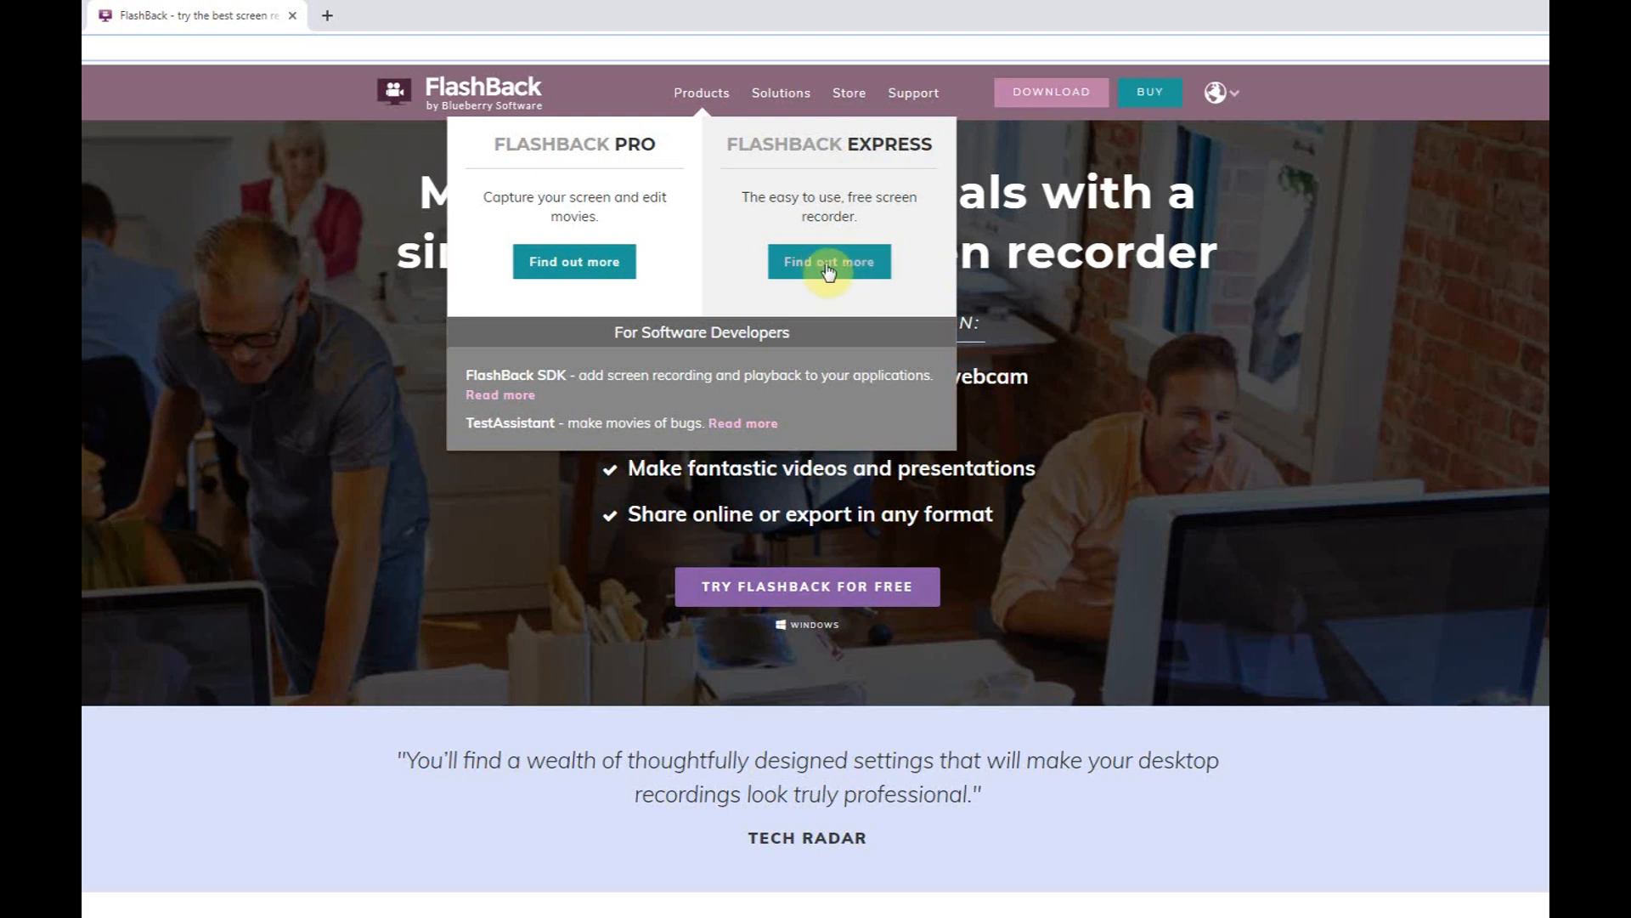
pyautogui.click(829, 260)
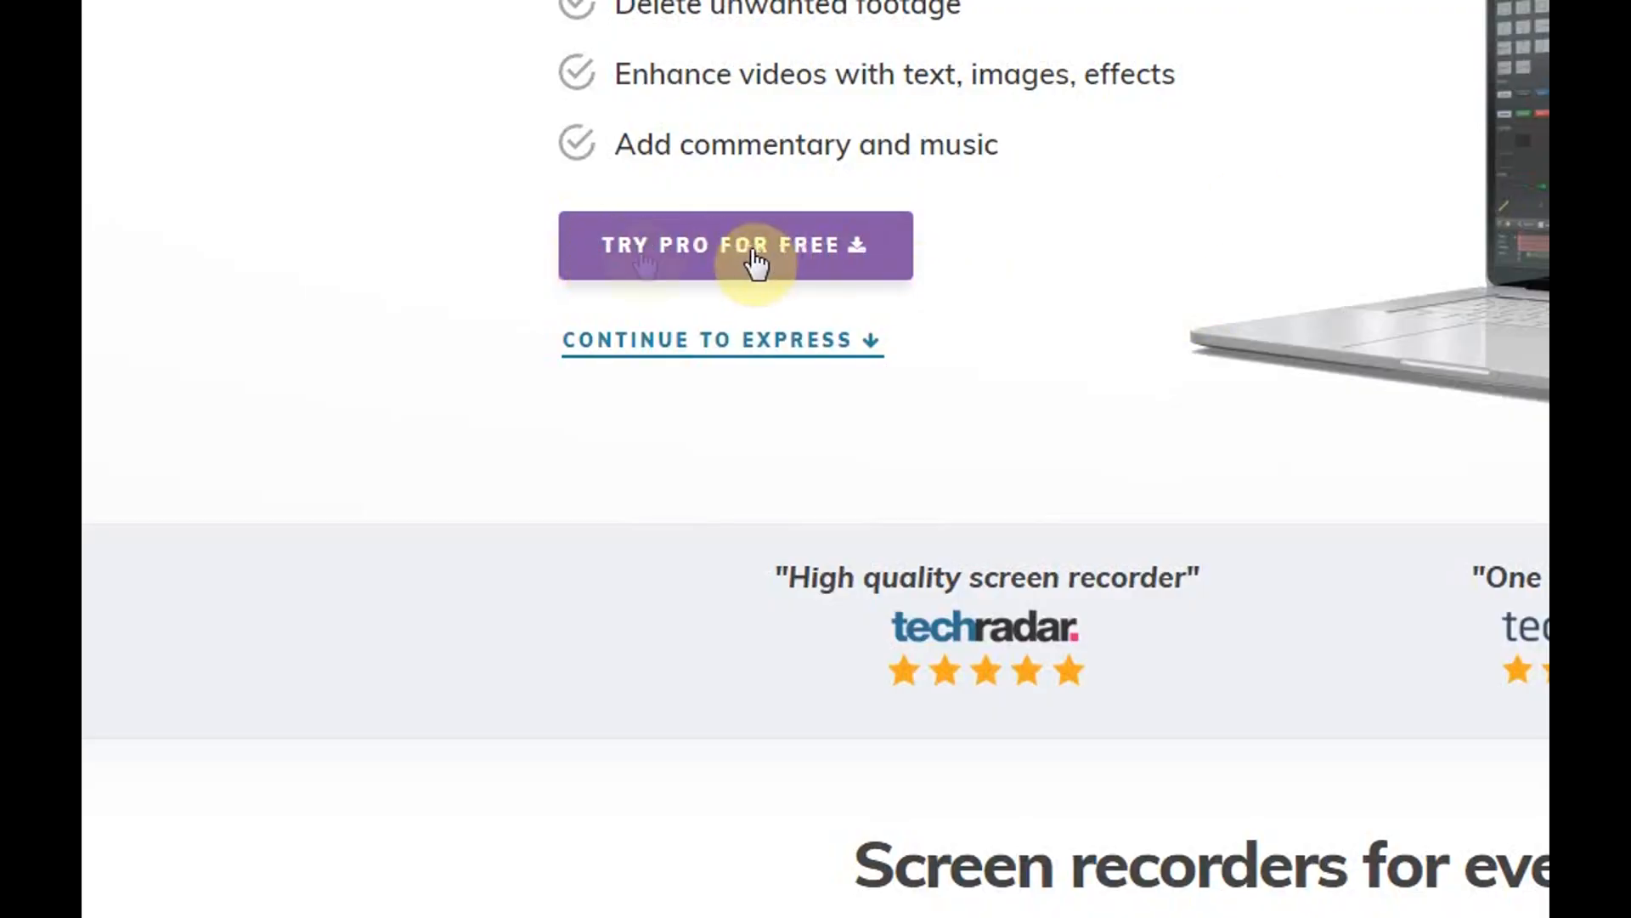
pyautogui.moveTo(613, 358)
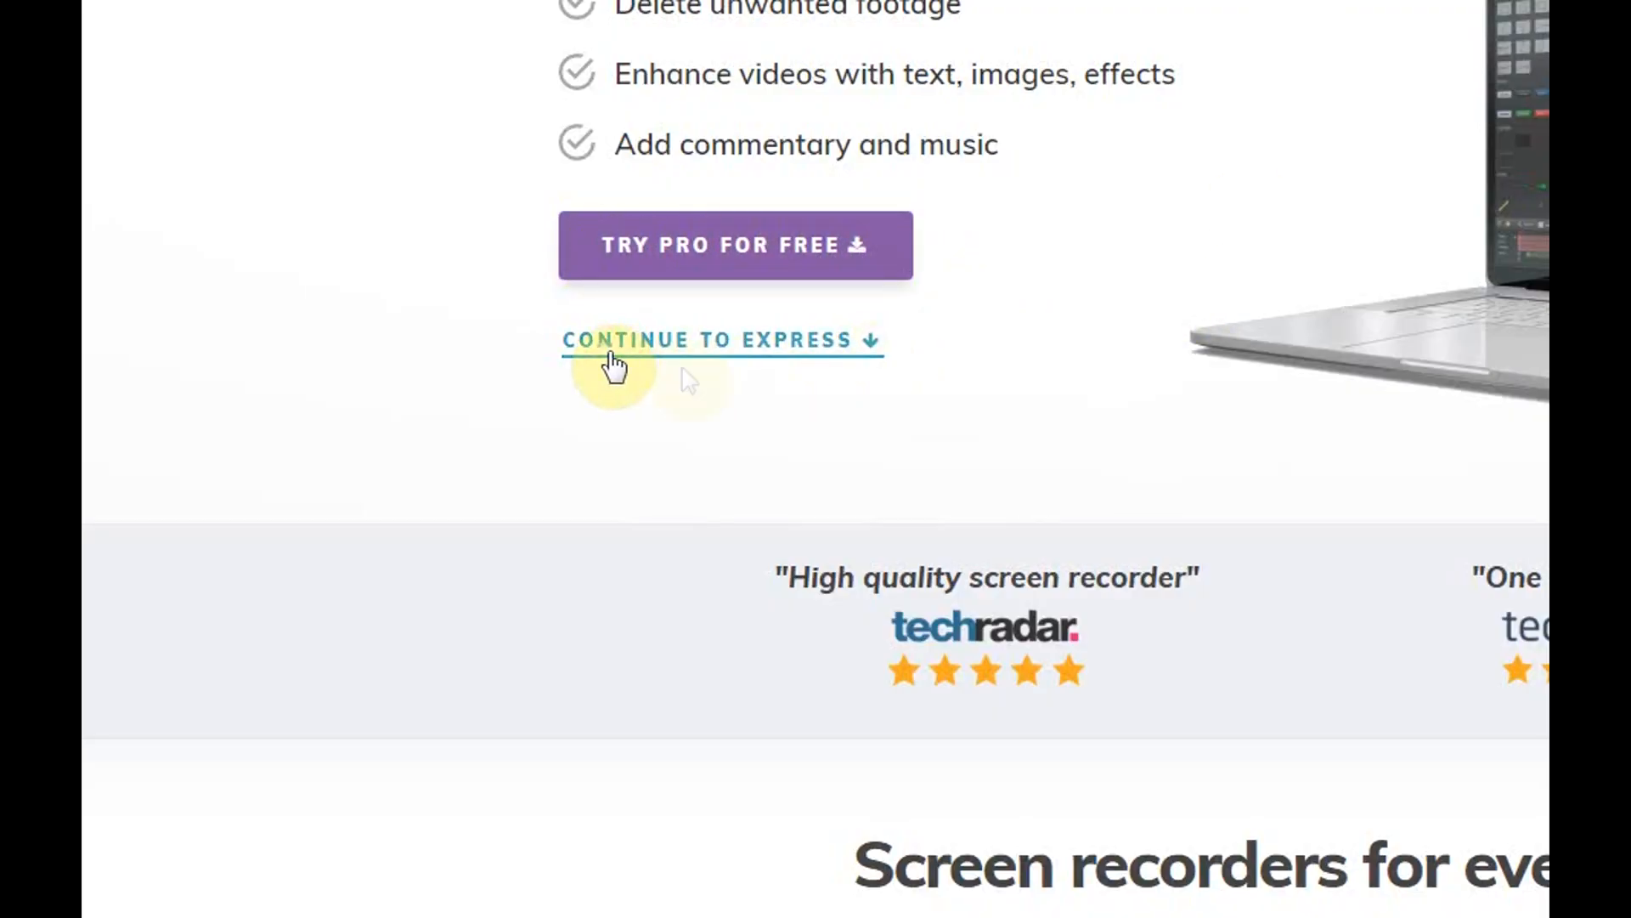
pyautogui.scroll(-3)
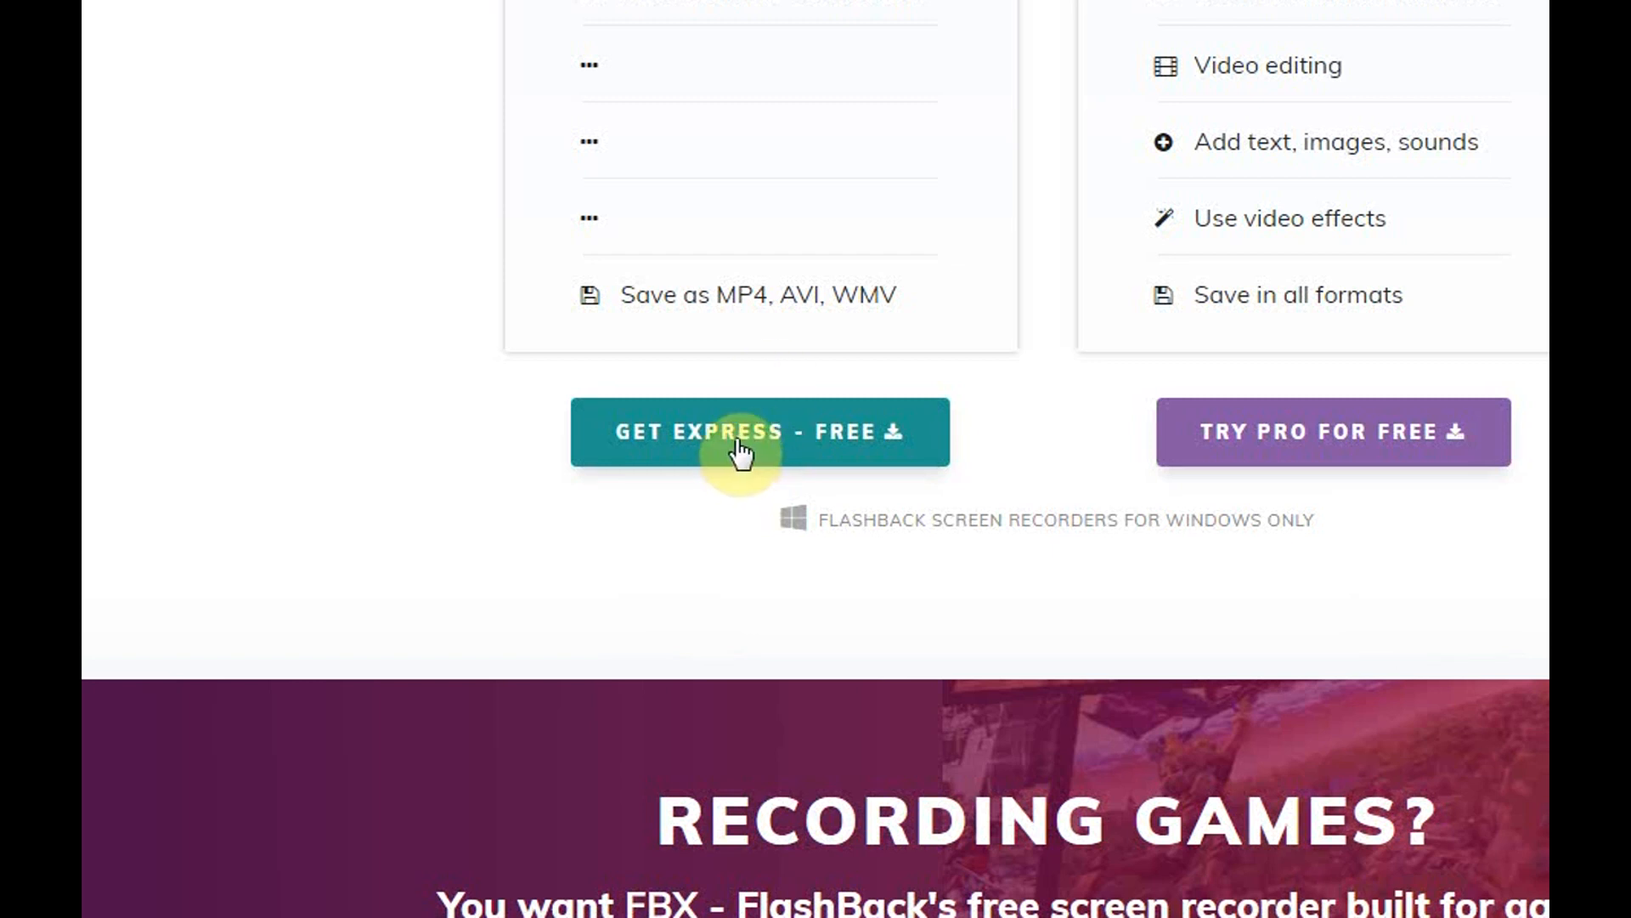
pyautogui.moveTo(728, 479)
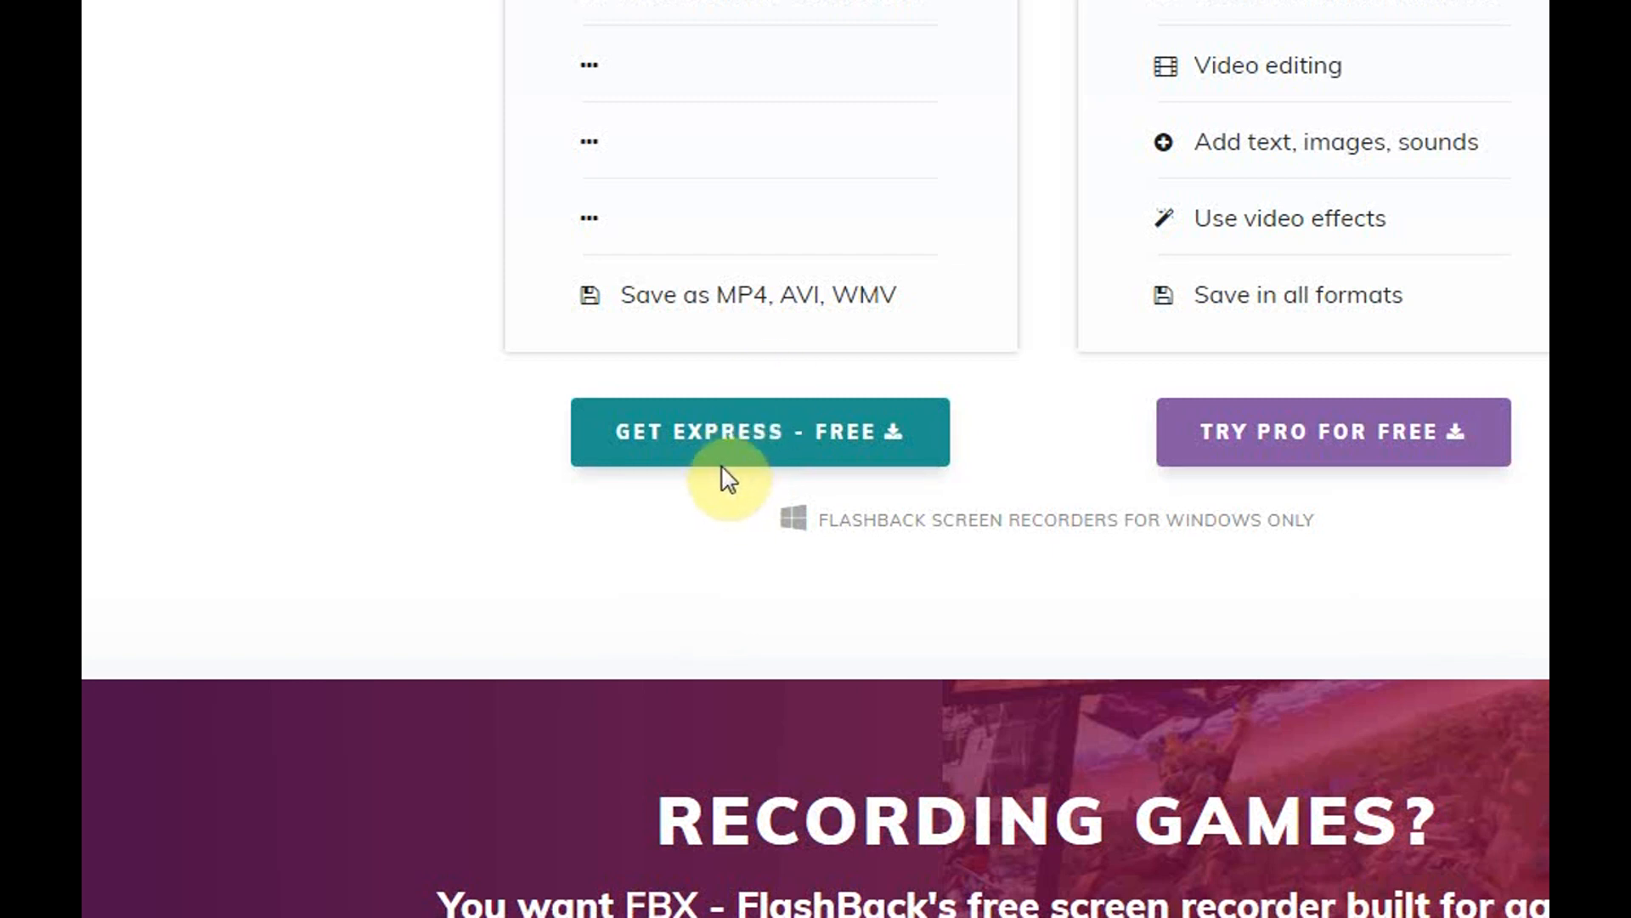
# Download the free FlashBack Express installer and allow it to run.
pyautogui.click(759, 431)
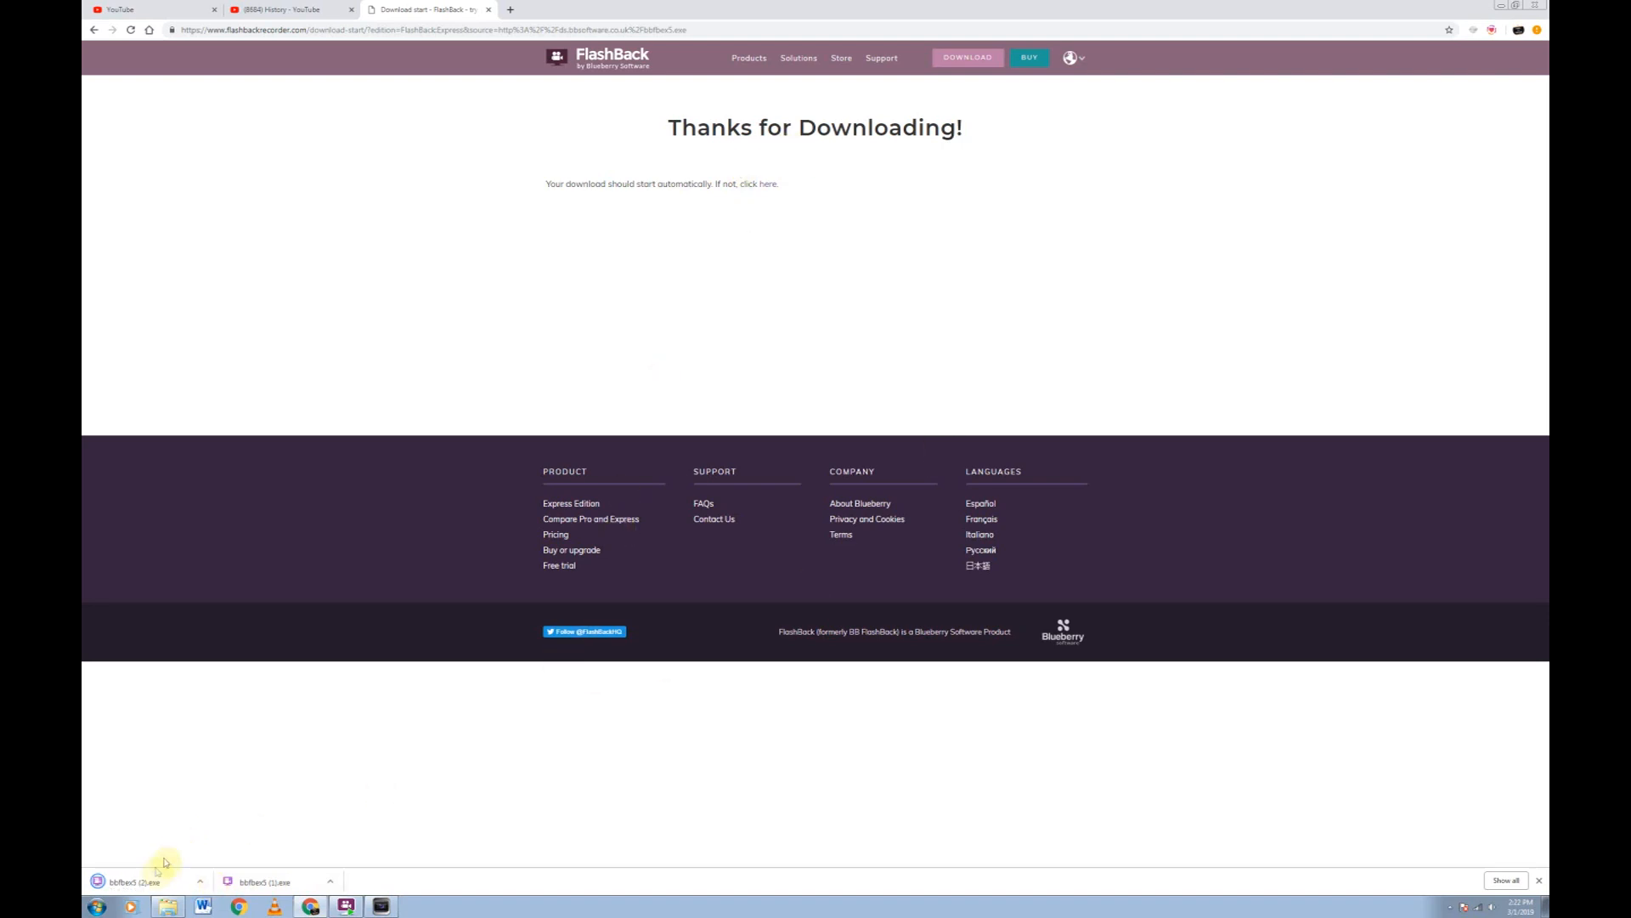
pyautogui.click(135, 881)
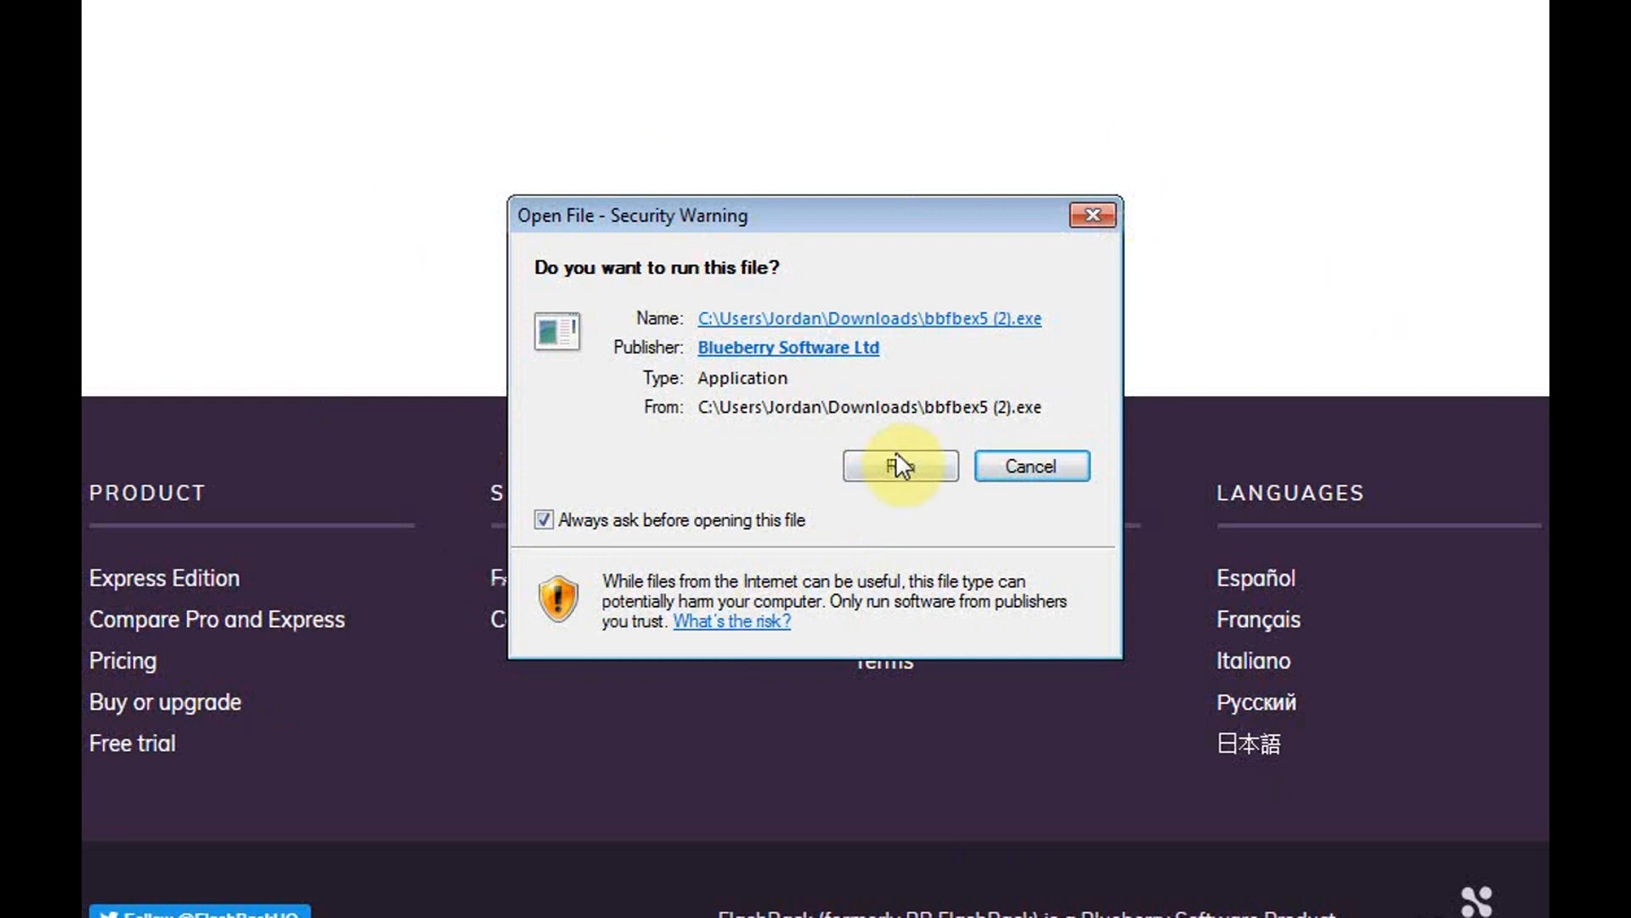
pyautogui.click(899, 464)
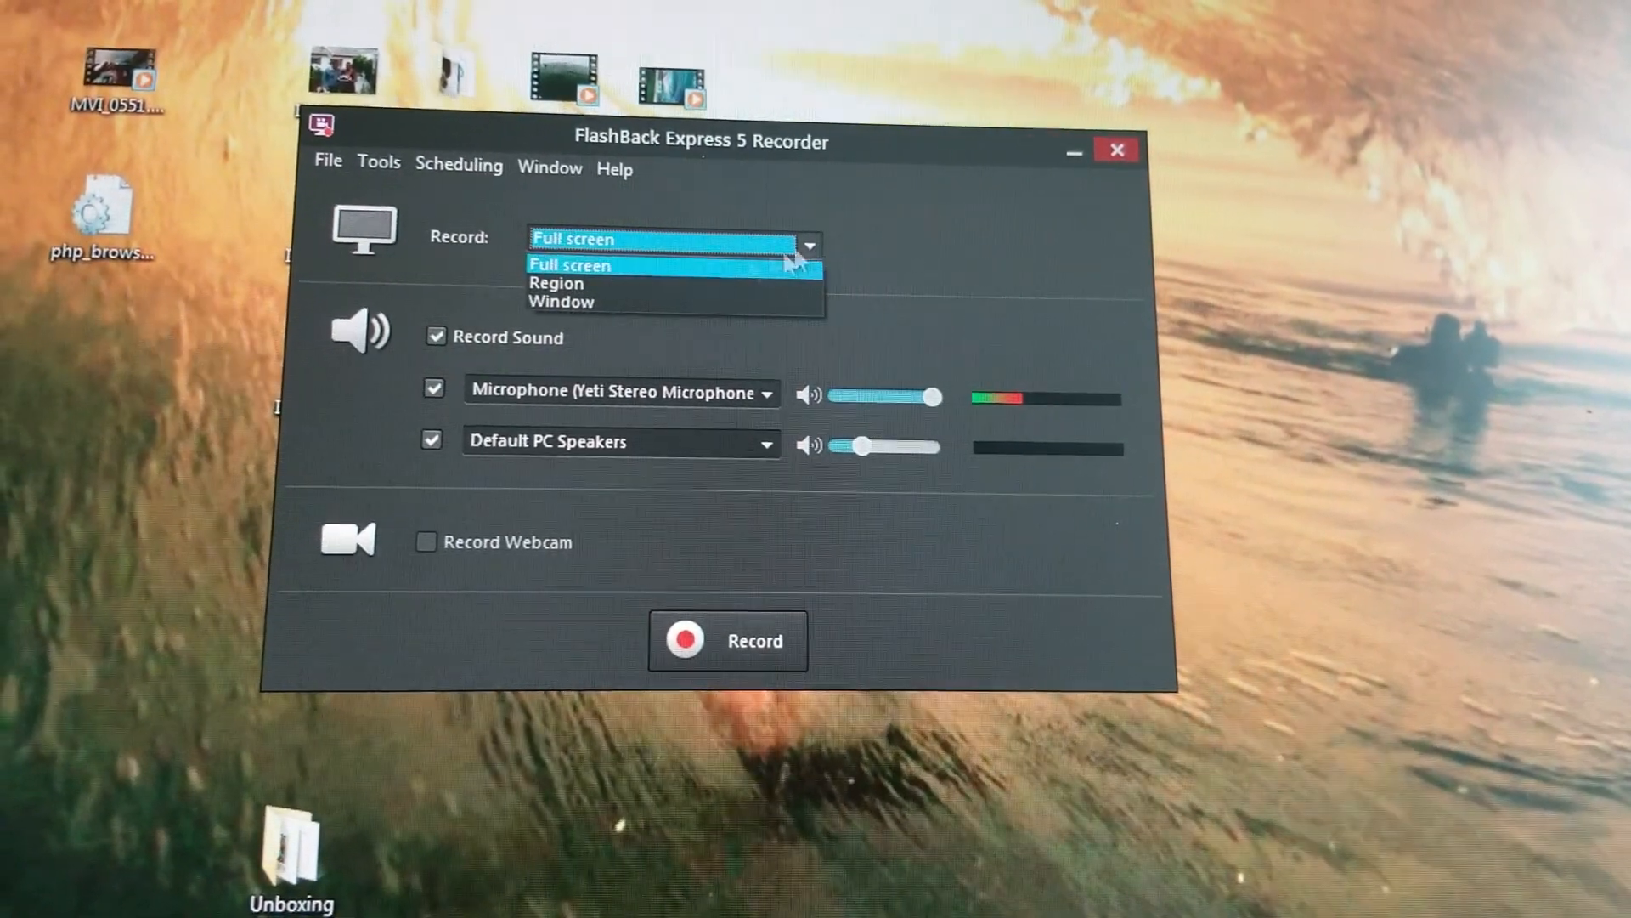
pyautogui.moveTo(639, 296)
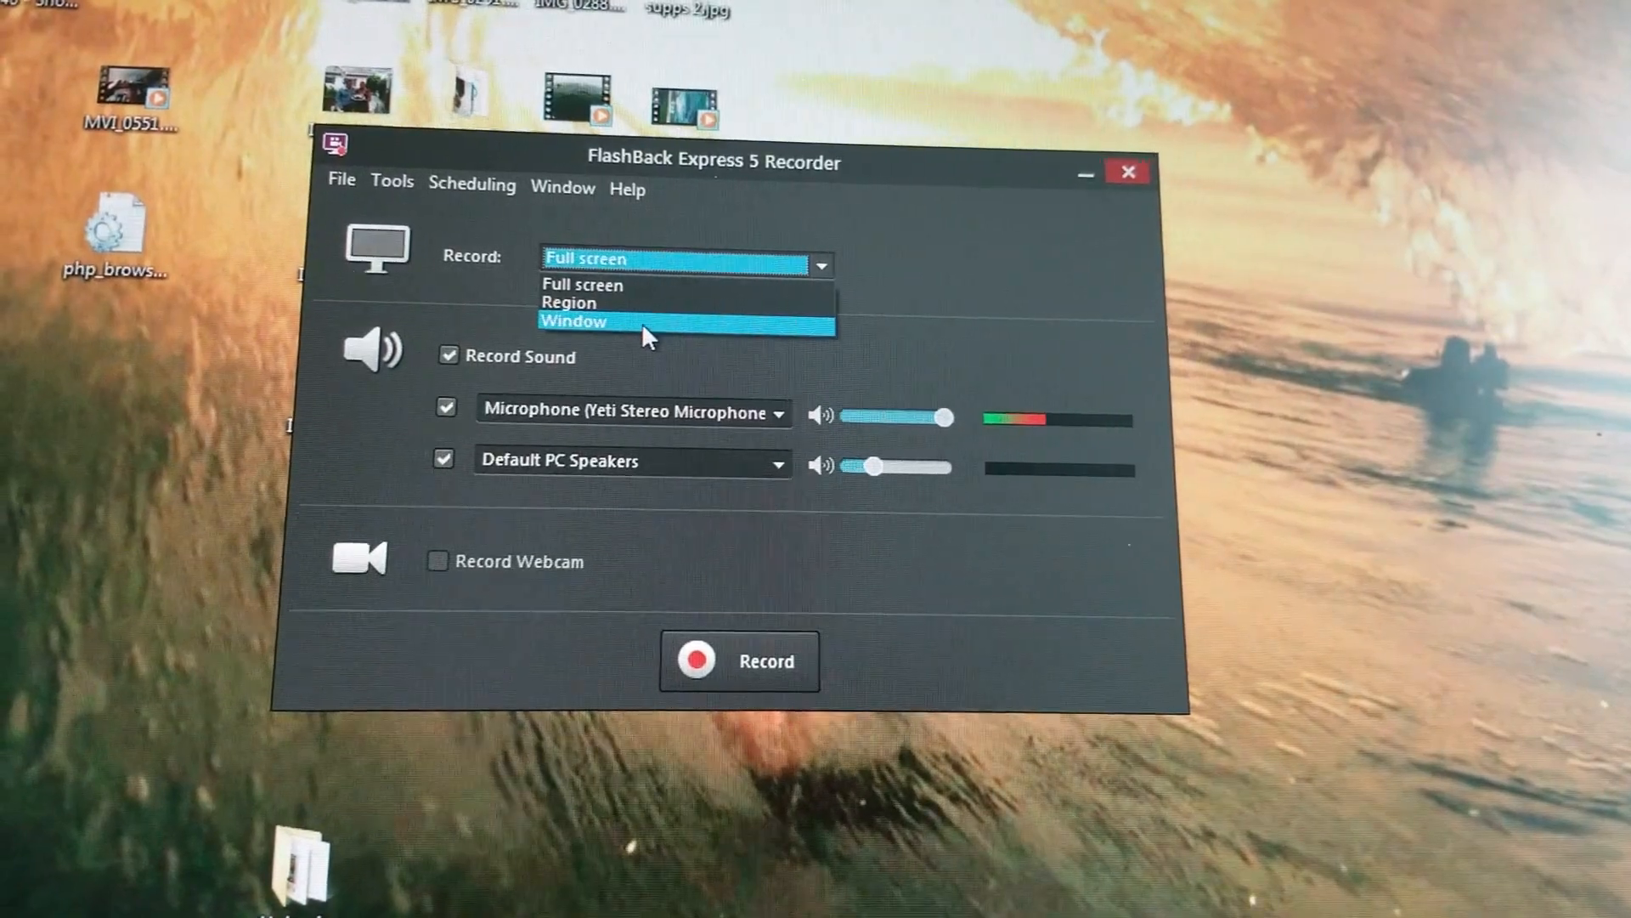
# Choose the Full screen recording area in the Recorder window.
pyautogui.click(581, 284)
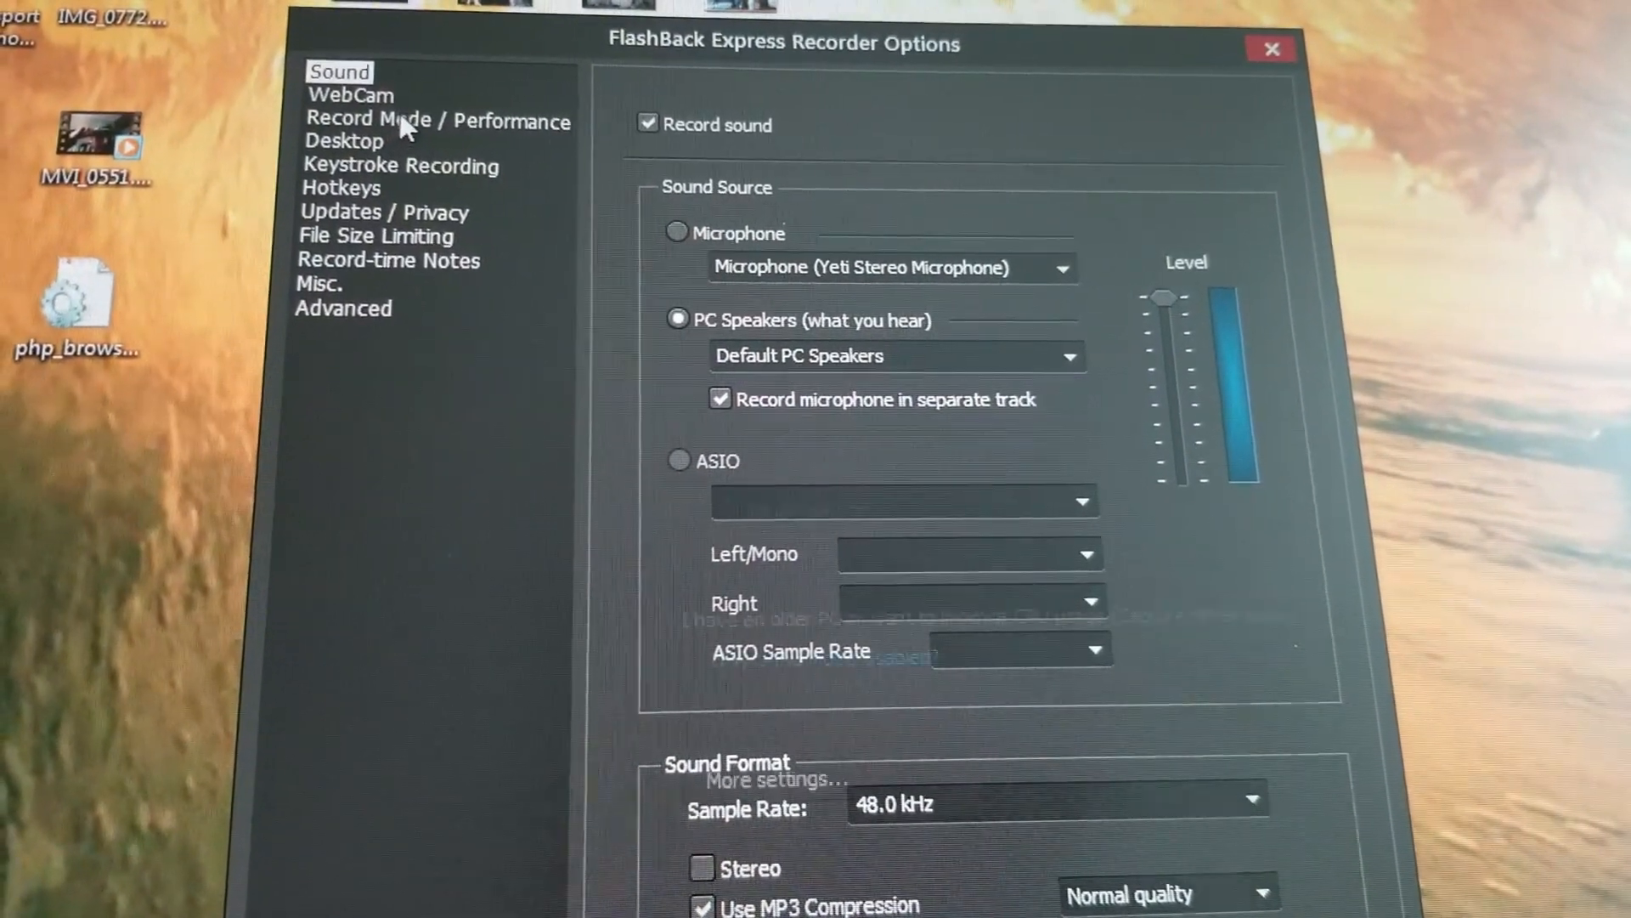
# Review the Record Mode / Performance options page and confirm the Options with OK.
pyautogui.click(436, 120)
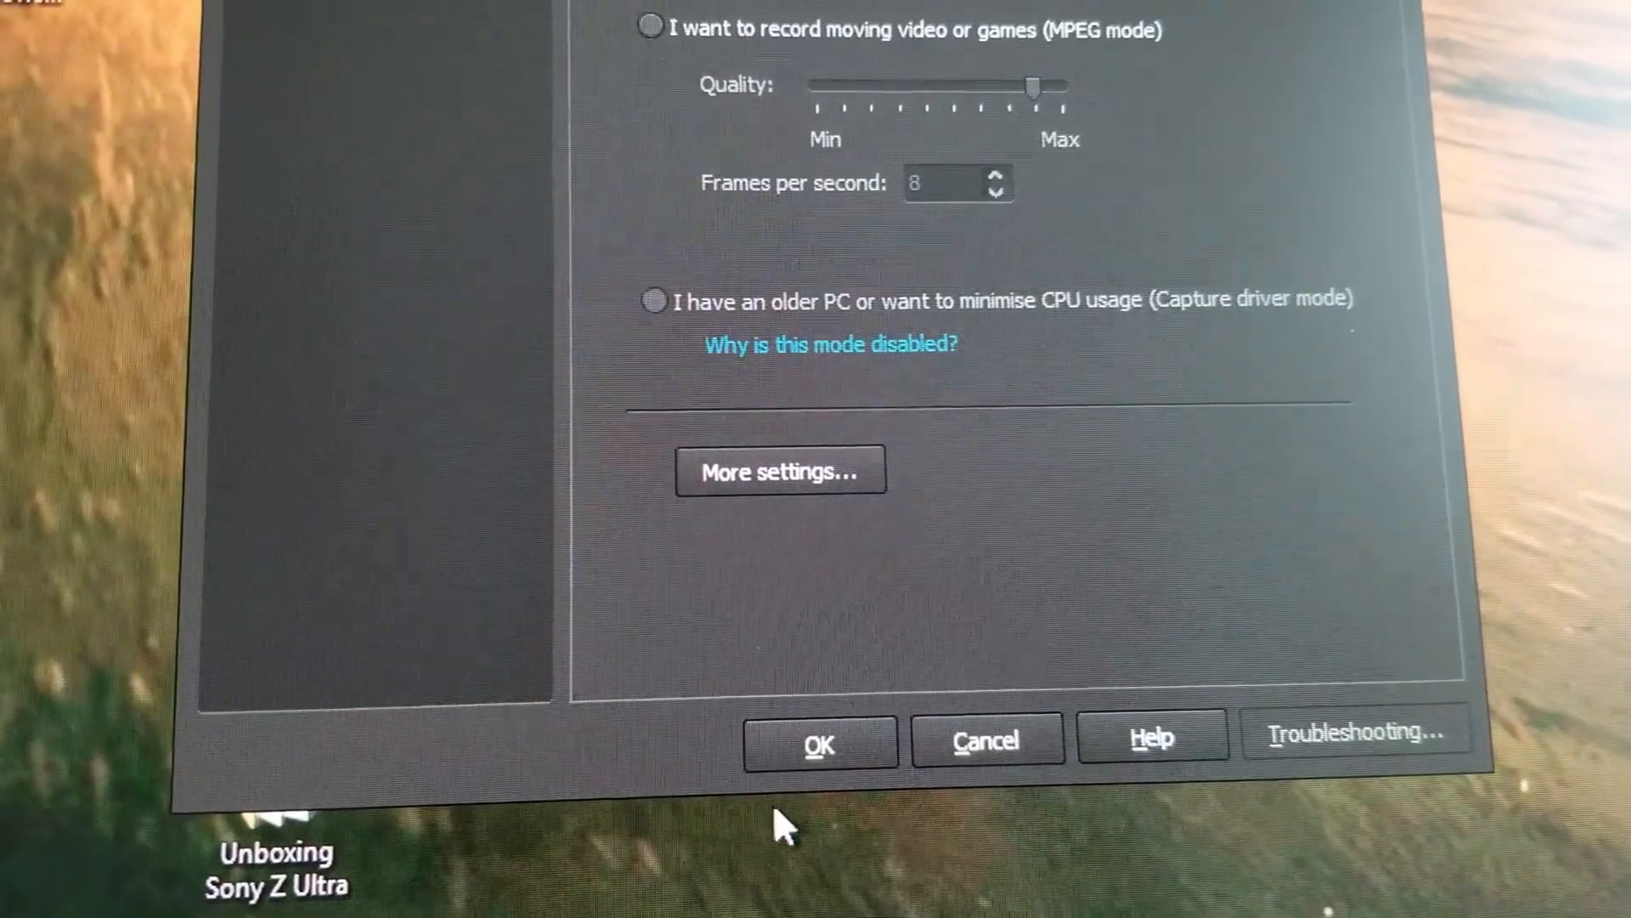
pyautogui.click(819, 743)
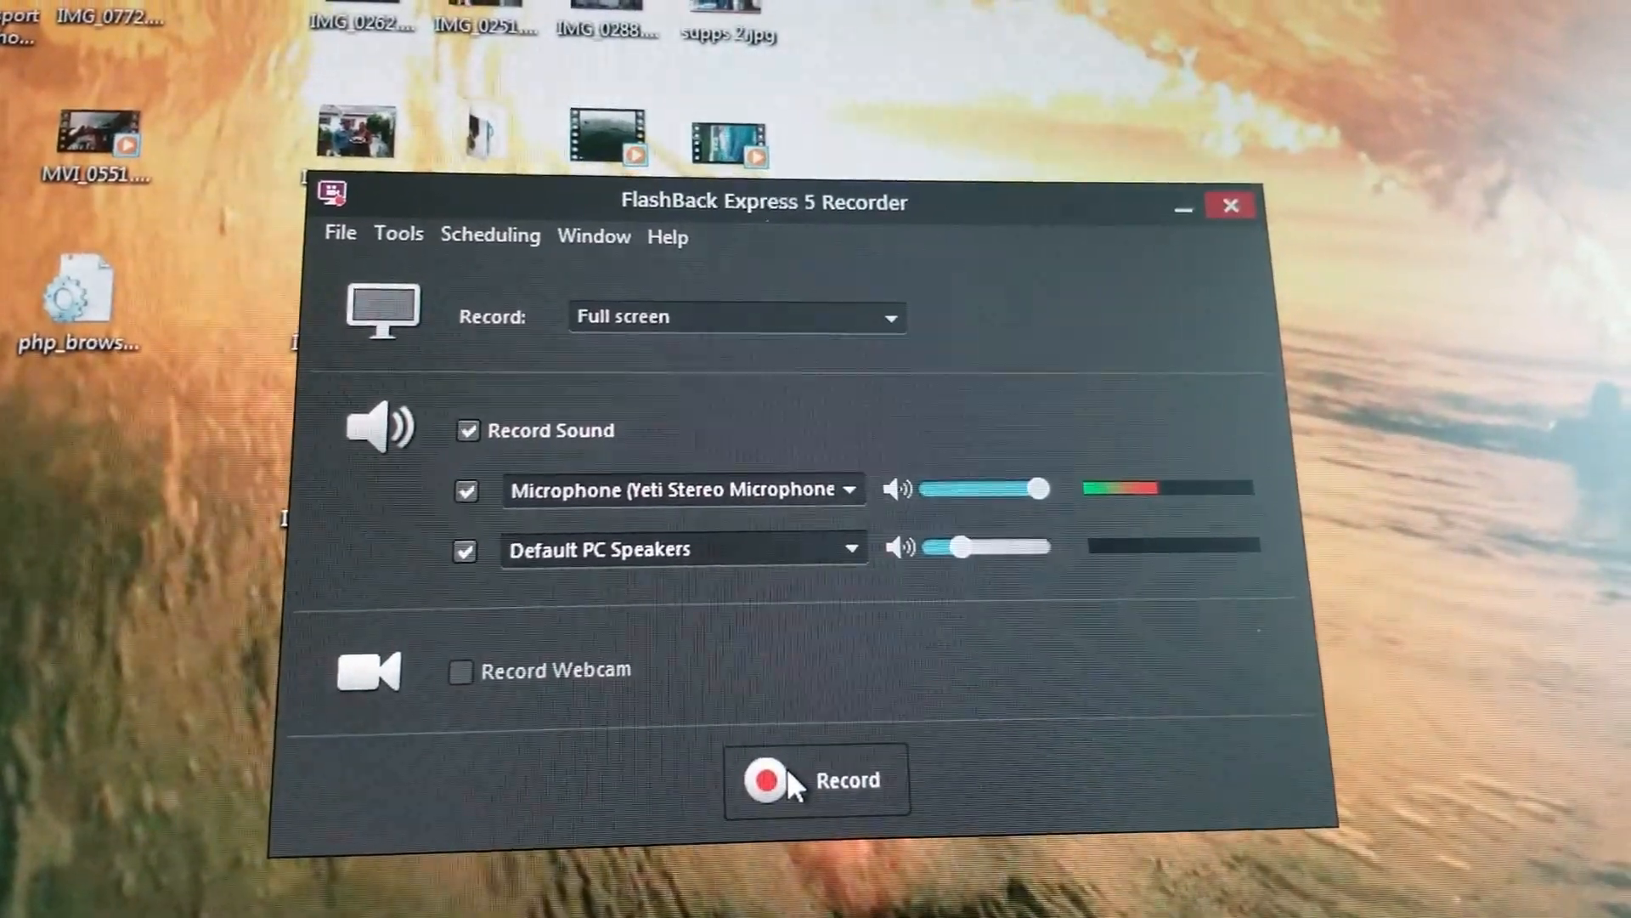
# Begin the full-screen recording with sound using the Record button.
pyautogui.click(767, 779)
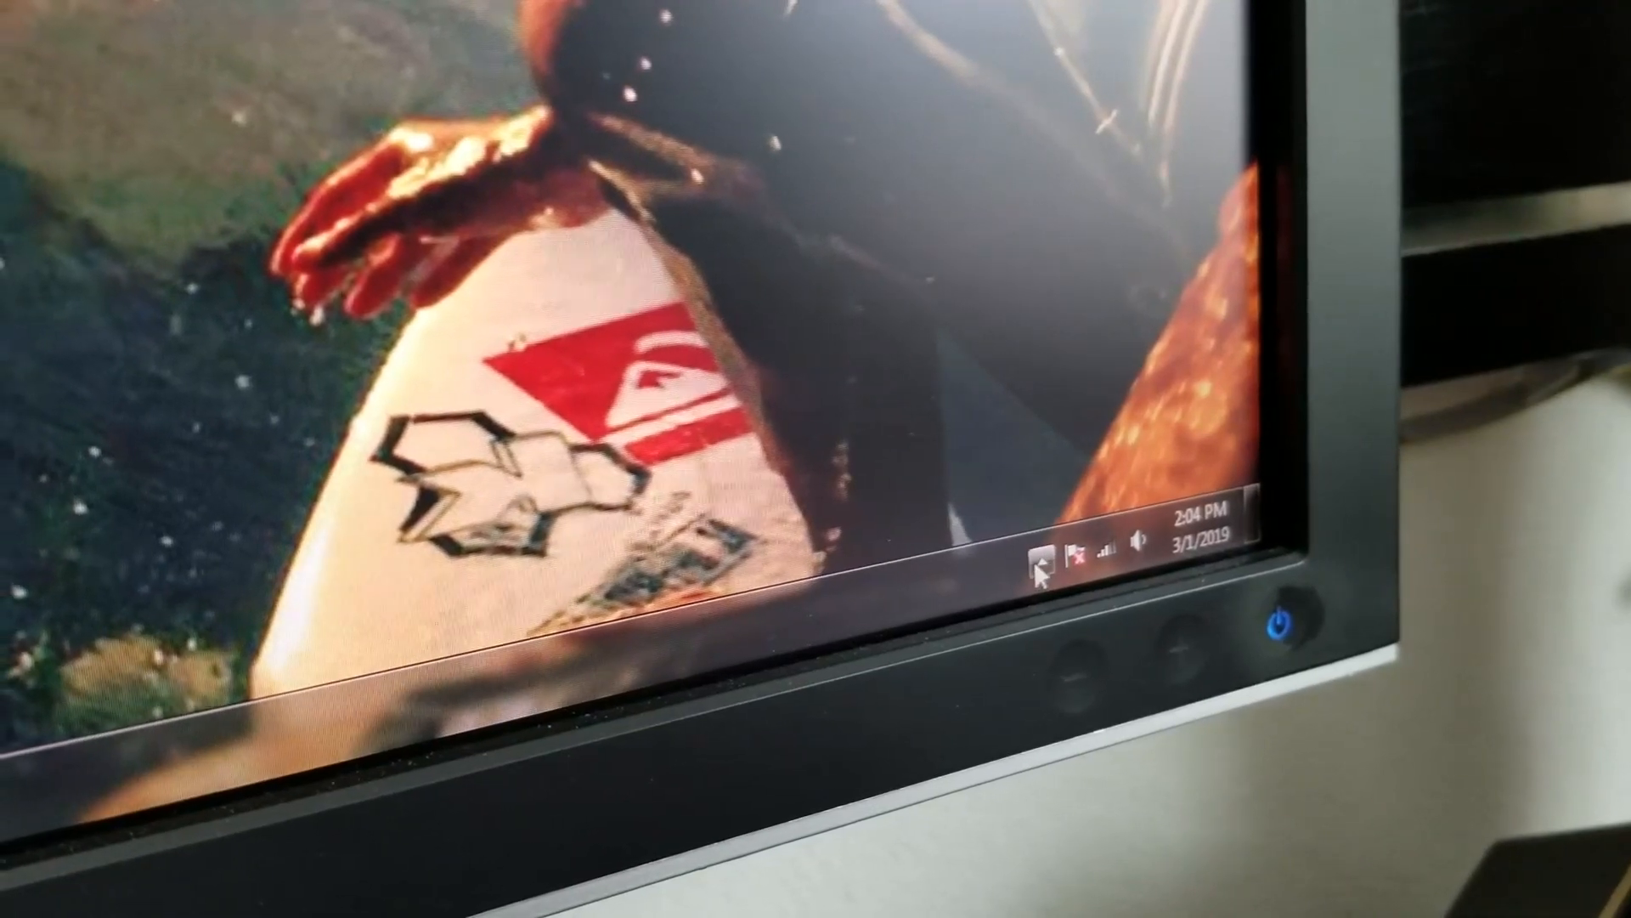
# Reopen the recorder's main window from the tray icon and stop recording at 0:00:51.
pyautogui.click(1044, 539)
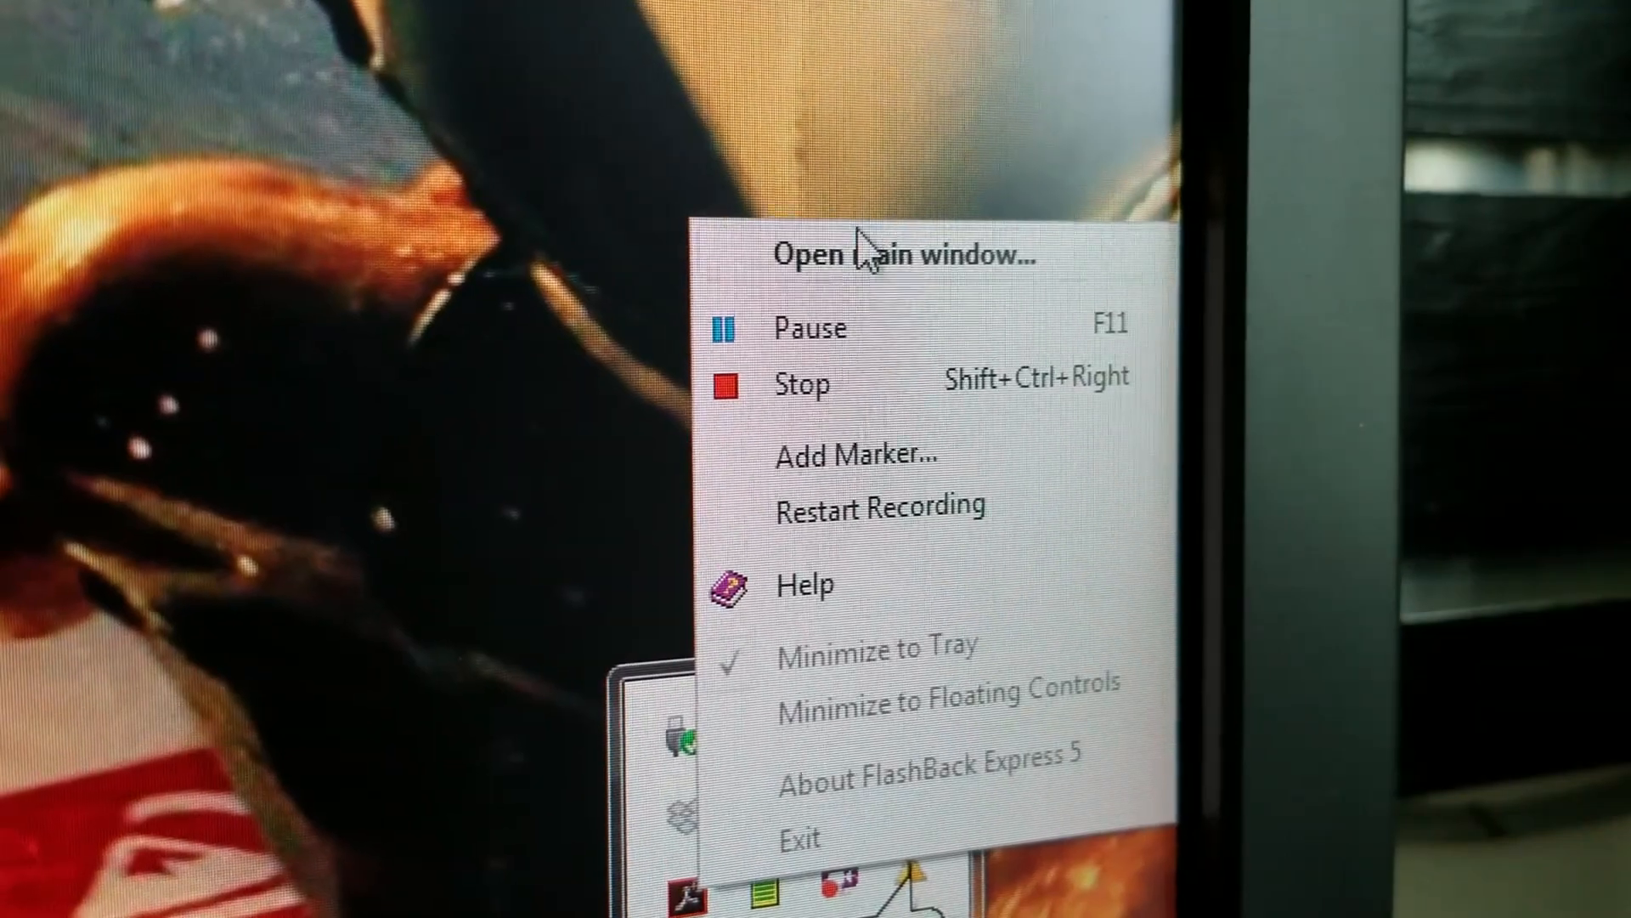
pyautogui.click(904, 255)
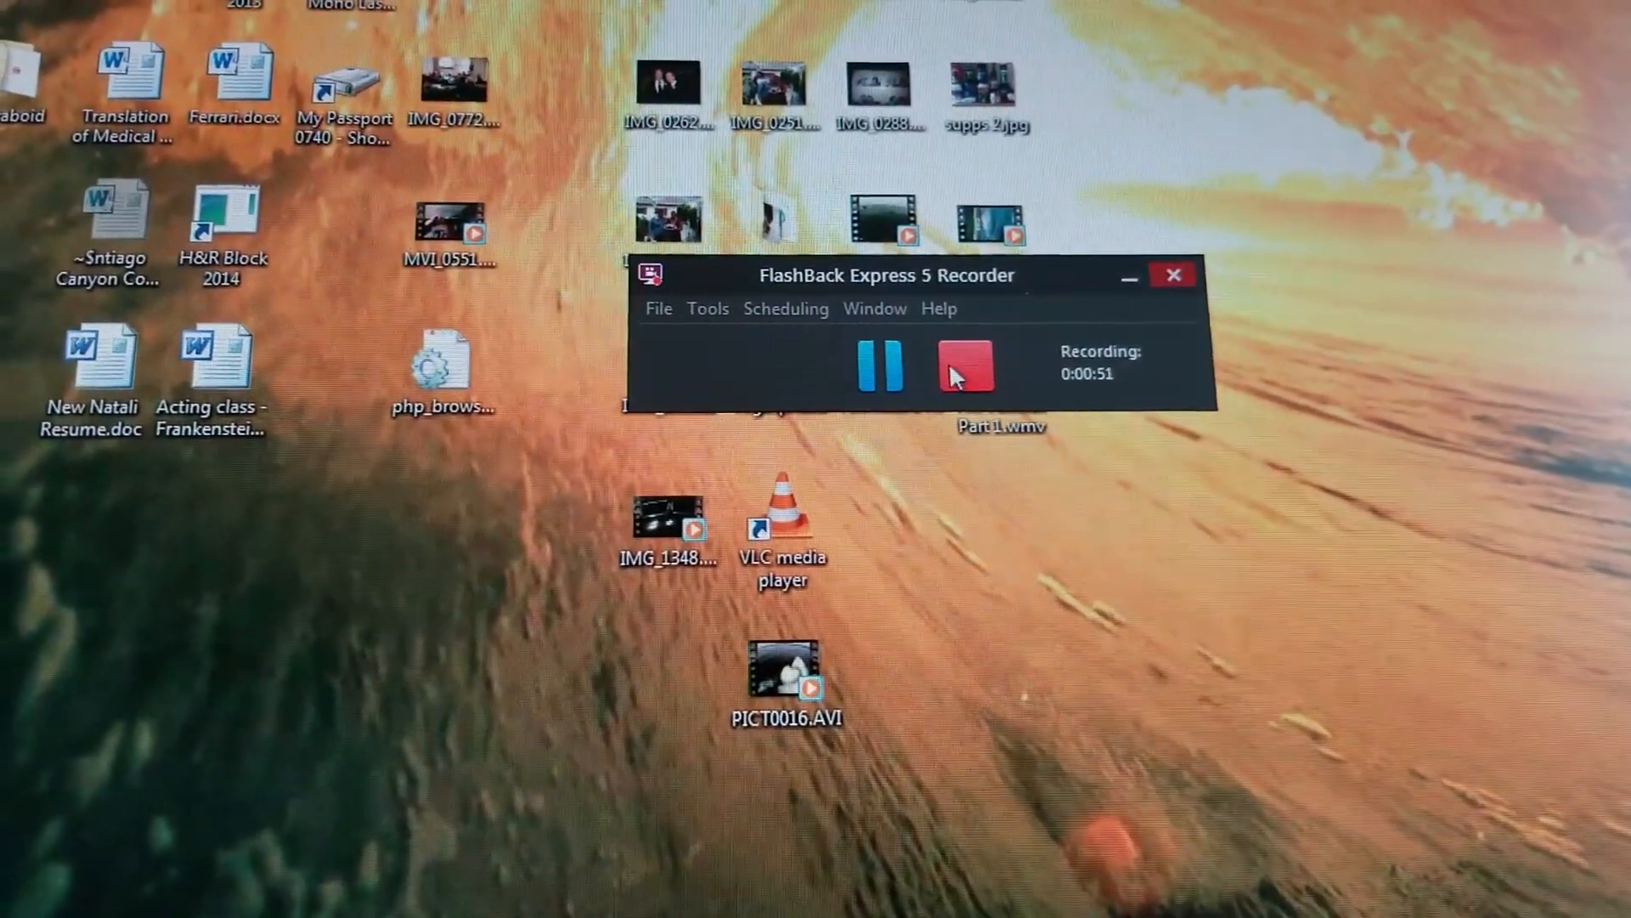
pyautogui.click(964, 366)
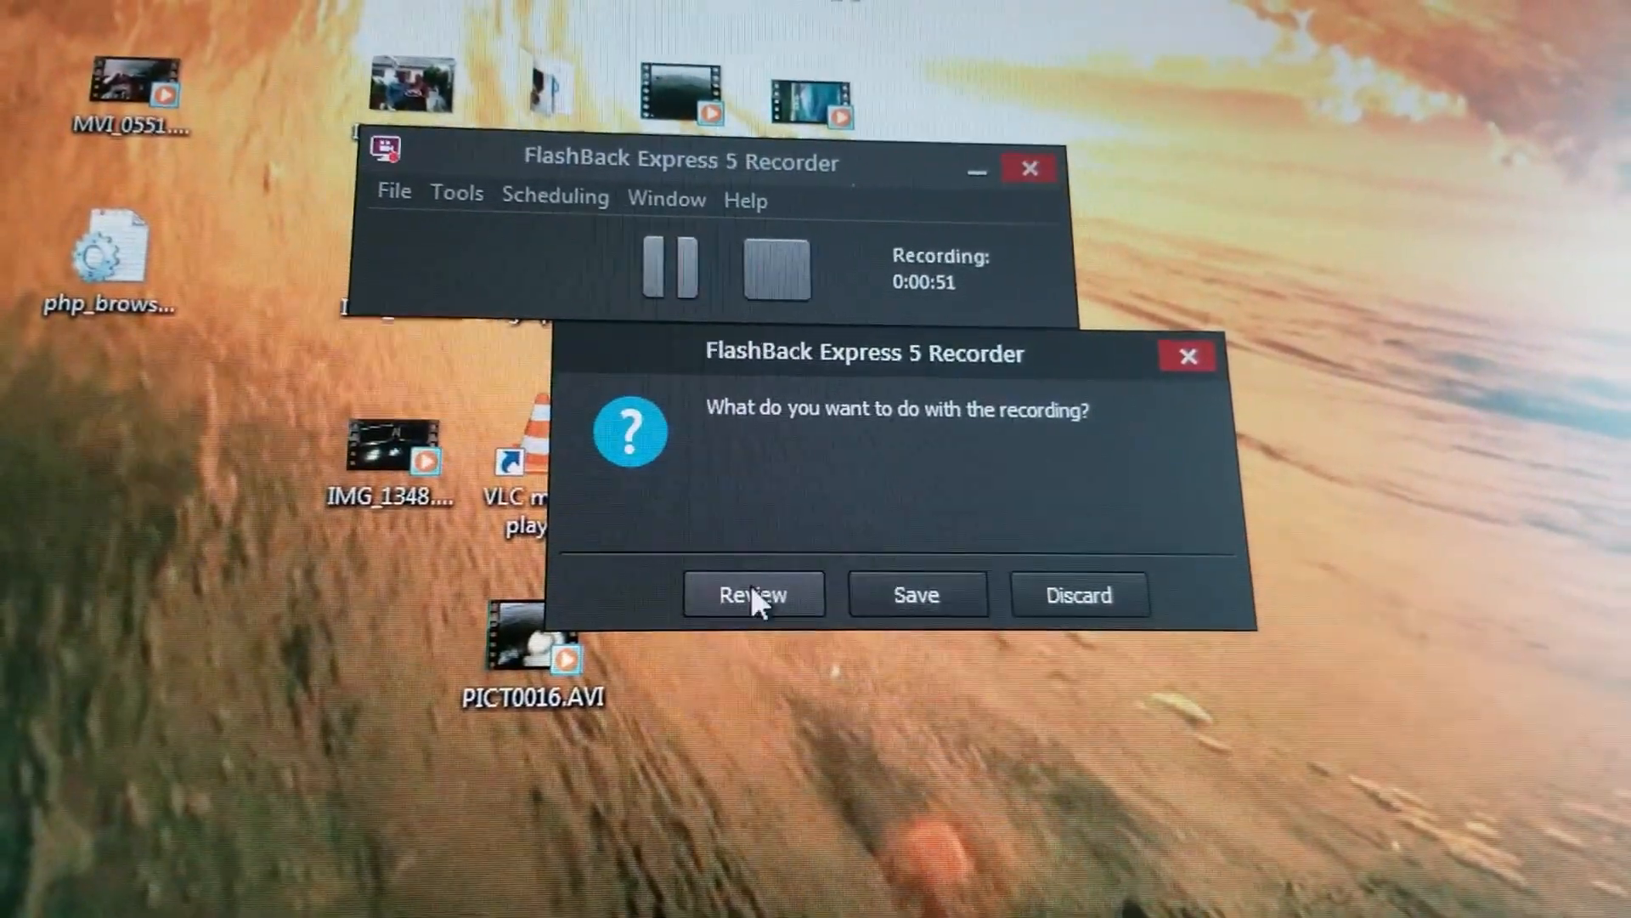
# Choose Review to open the 51-second recording in the player.
pyautogui.click(751, 594)
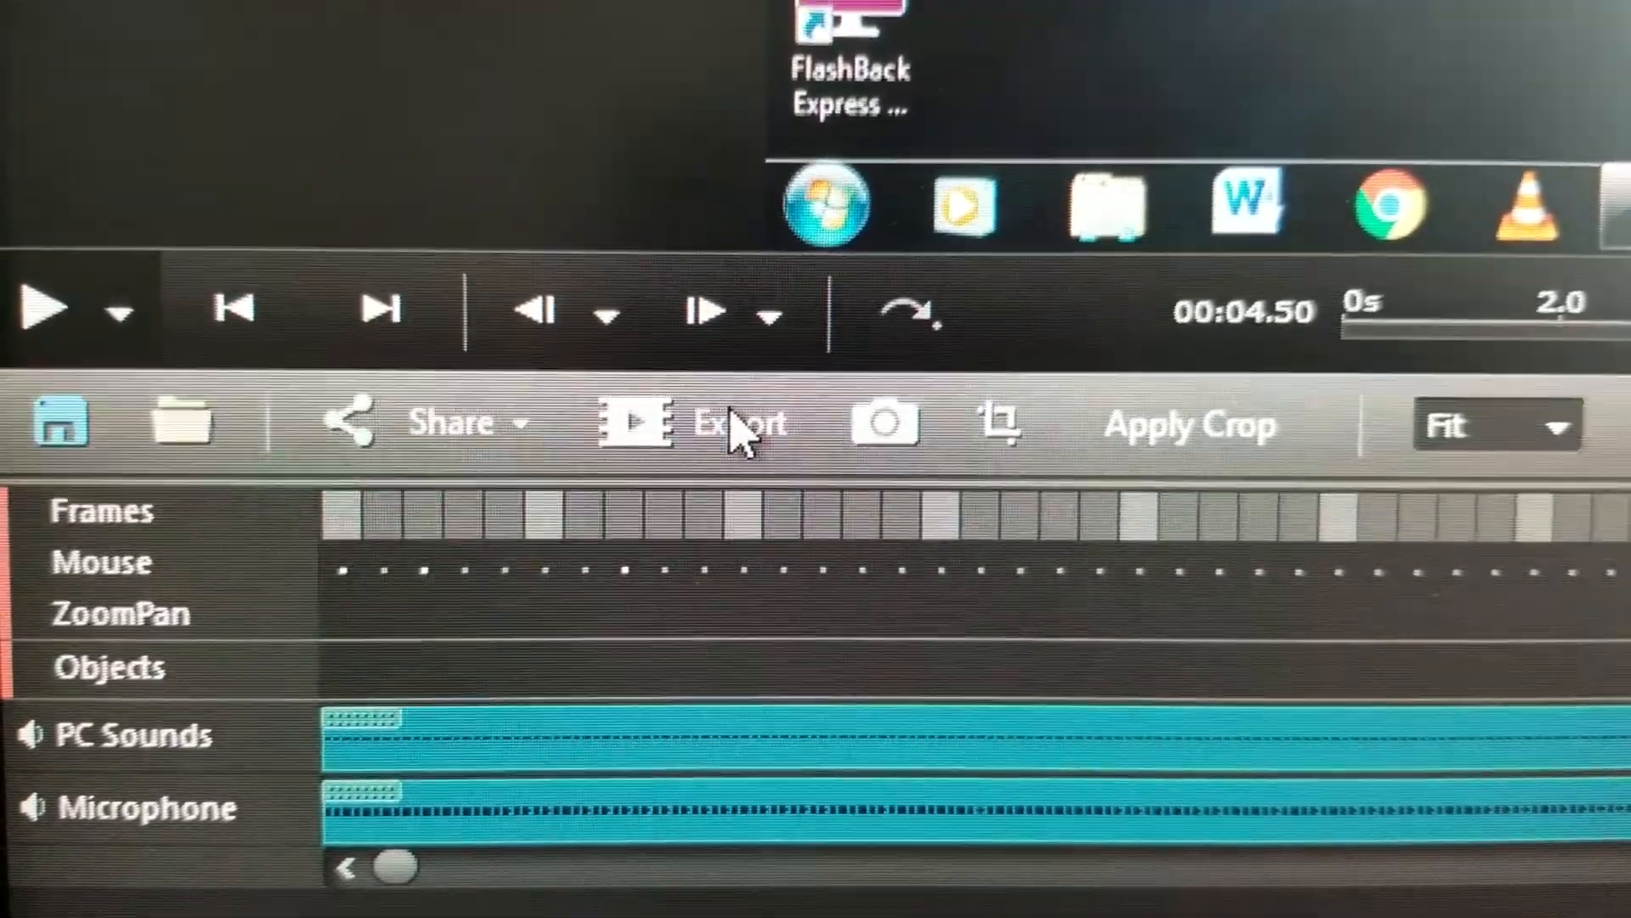
# Pick Windows Media Video (WMV) as the export format.
pyautogui.click(736, 423)
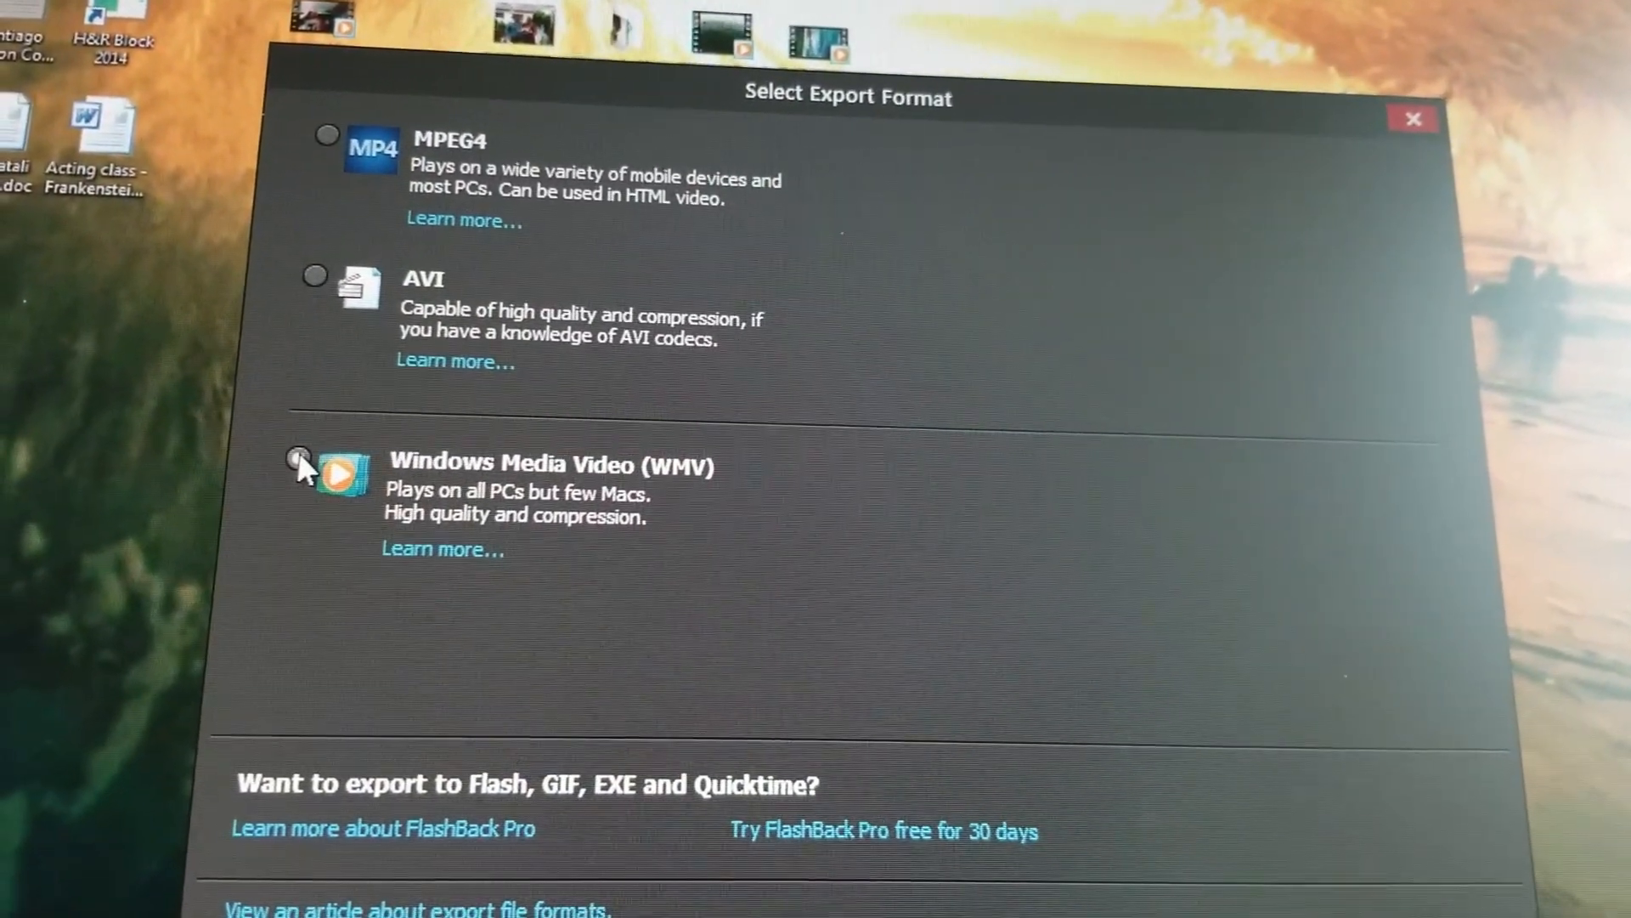
pyautogui.click(301, 460)
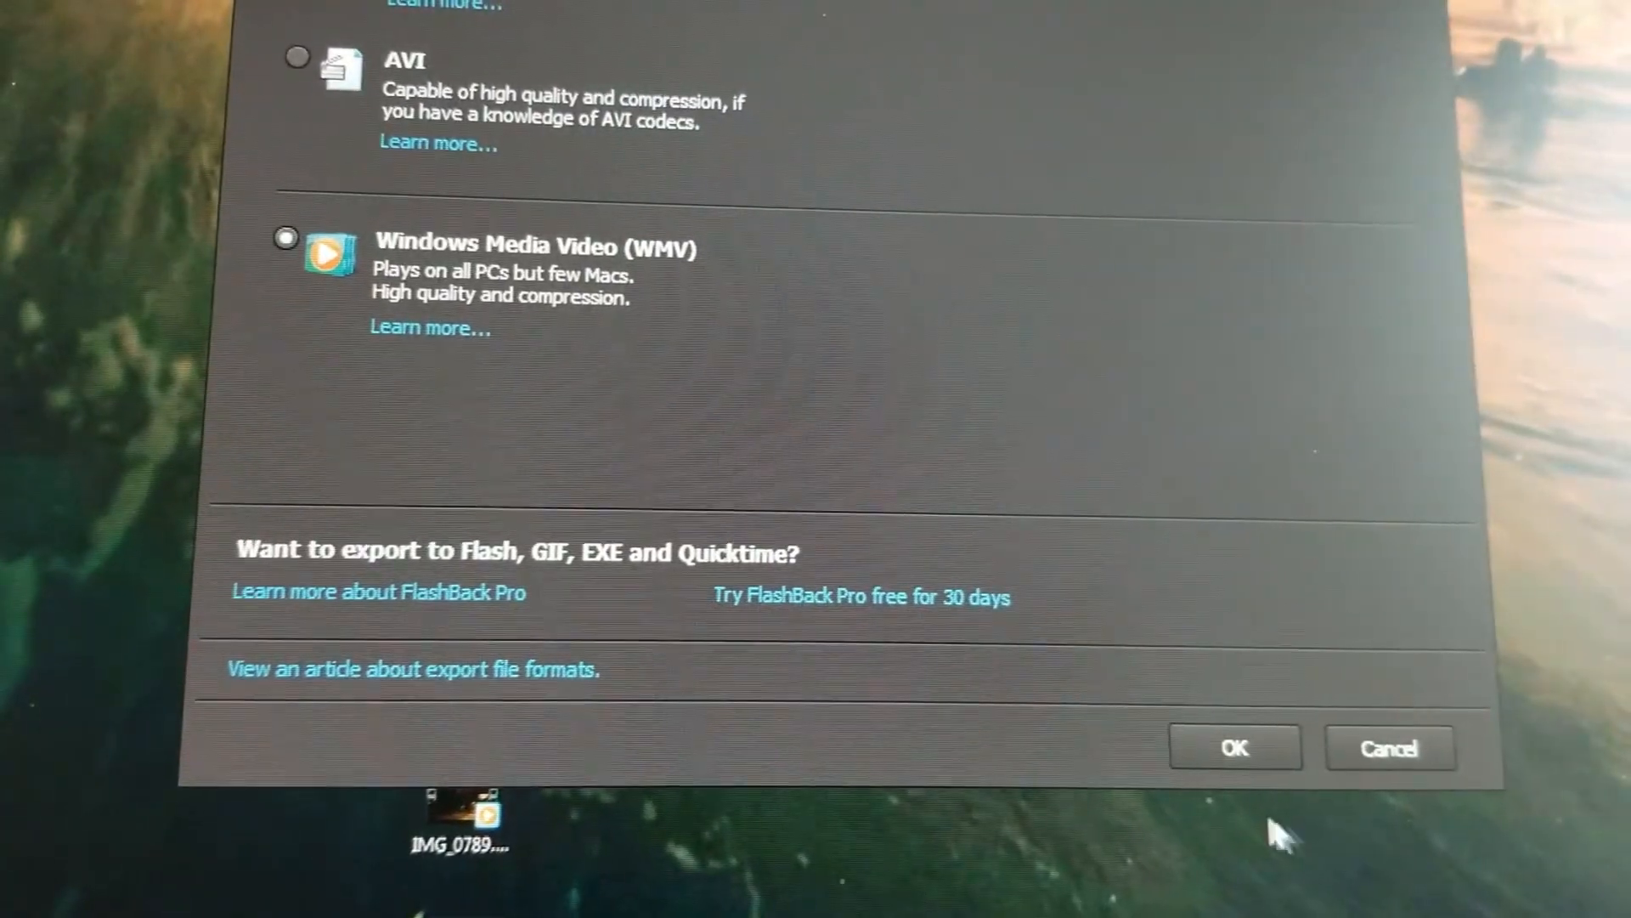
pyautogui.click(1233, 746)
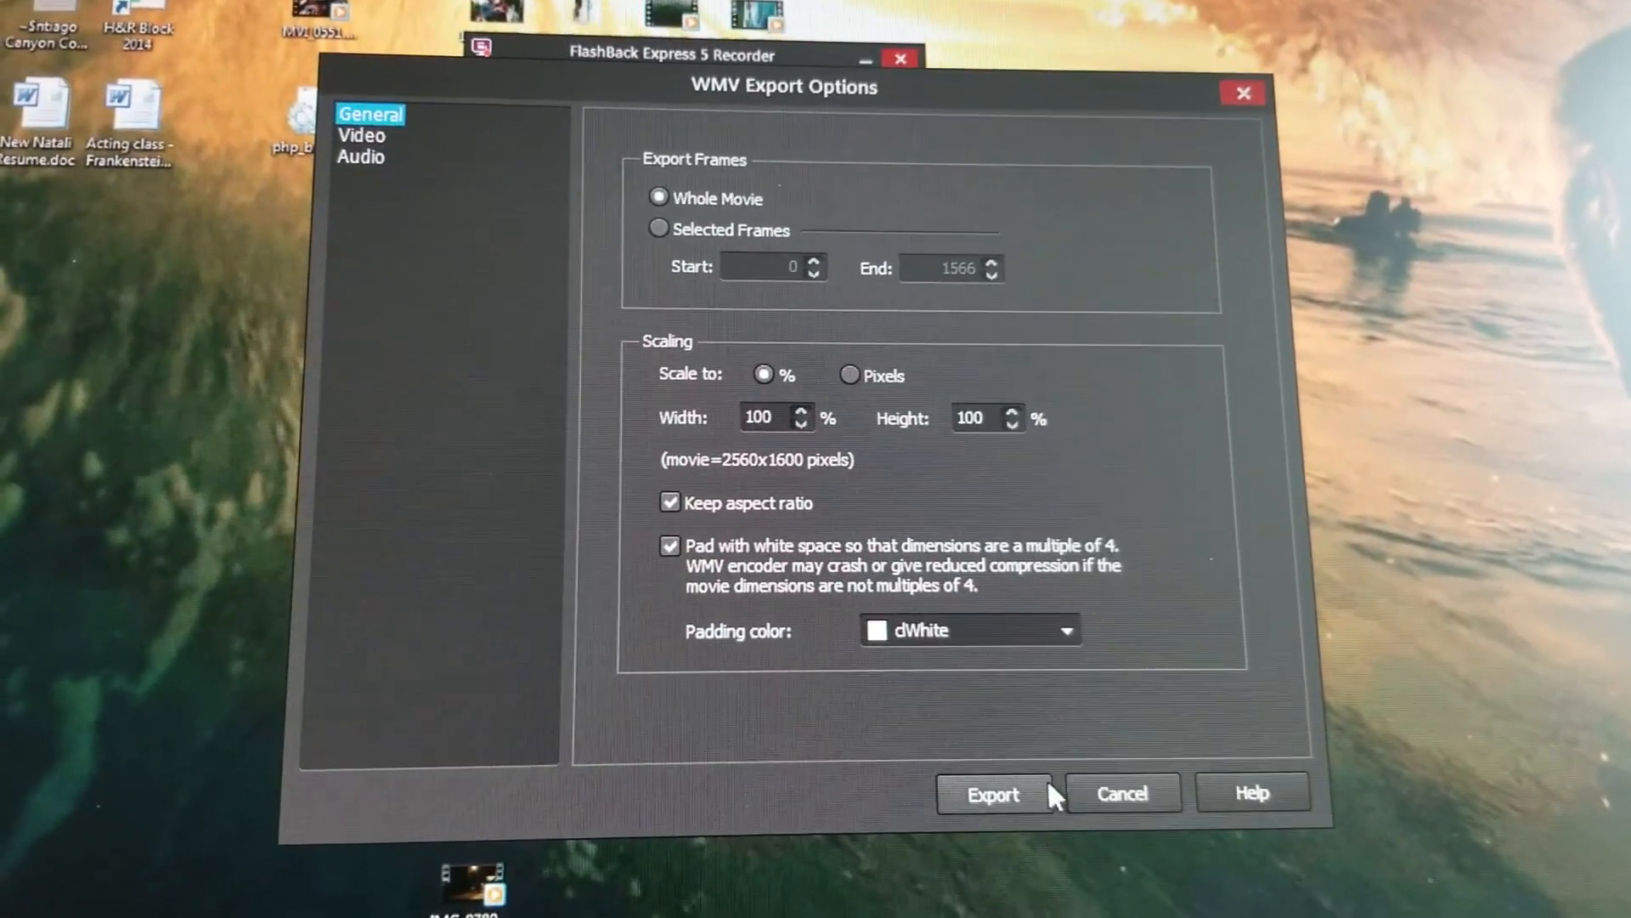
# Export the whole movie at 100% scaling as 'test' in Screen Recordings.
pyautogui.click(992, 794)
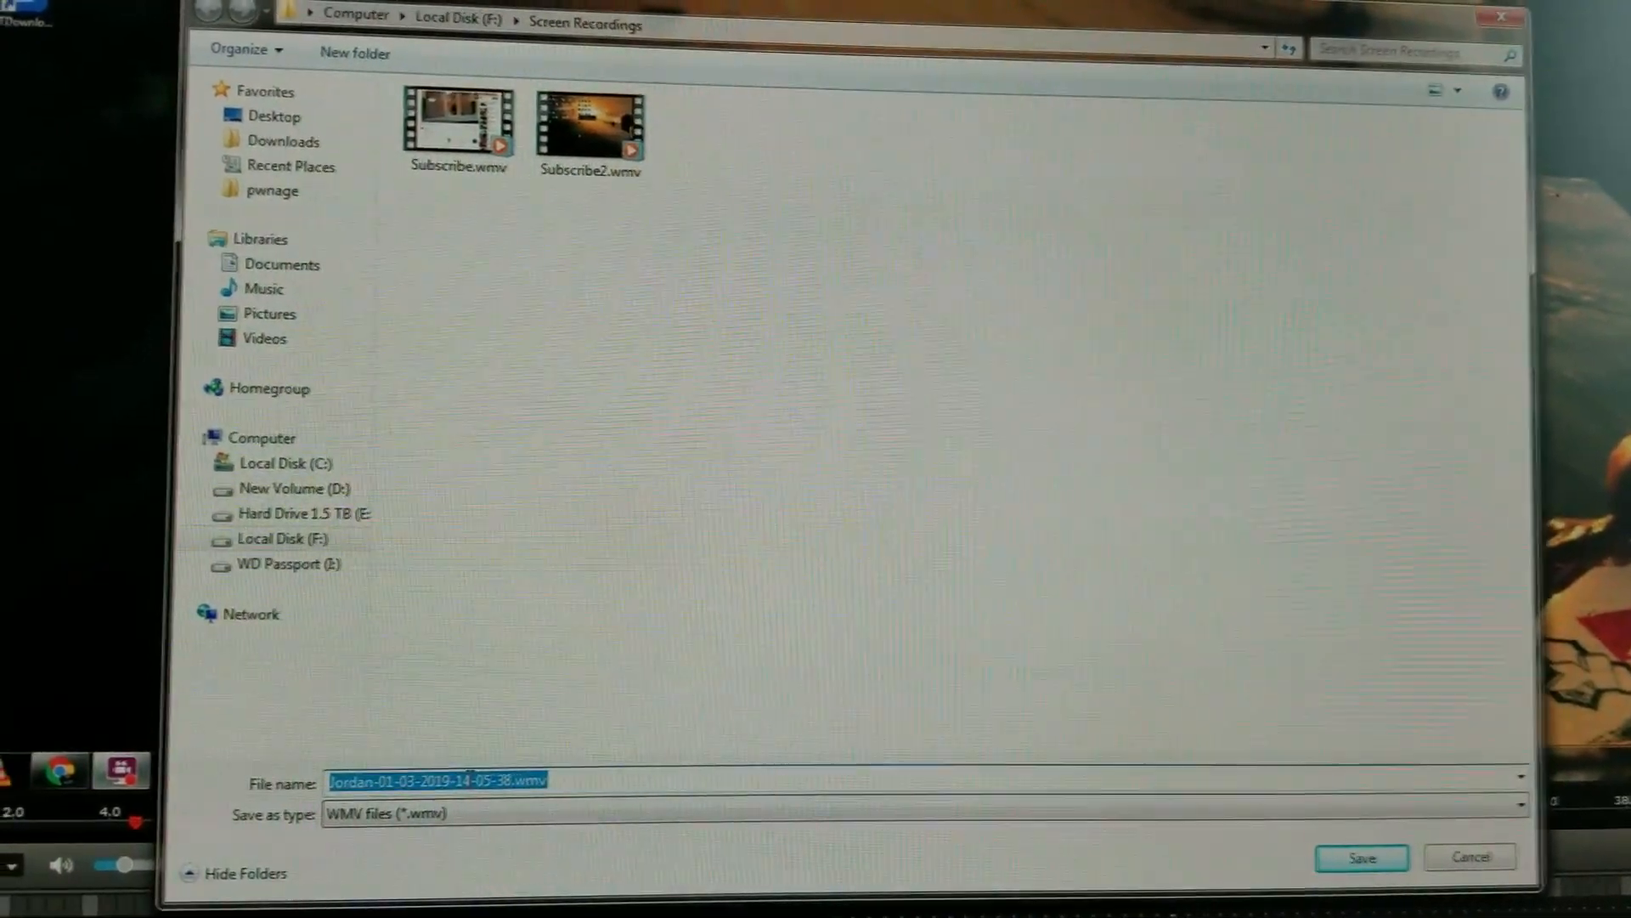
pyautogui.write('test')
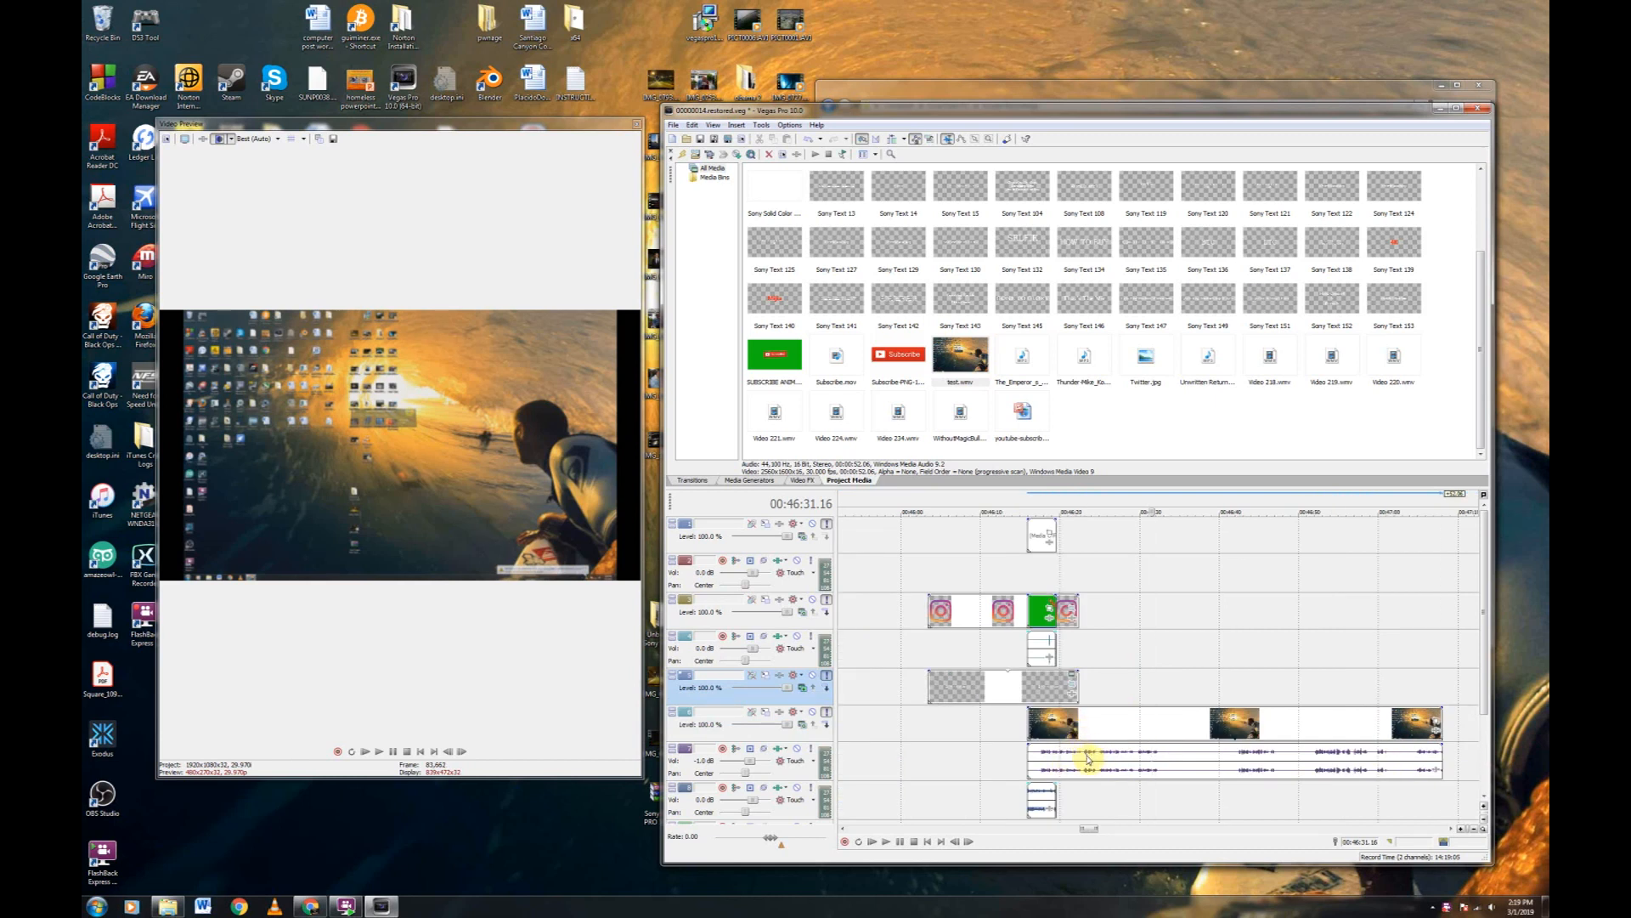
# Select the test.wmv clip on the Vegas Pro timeline to preview its footage.
pyautogui.click(1089, 751)
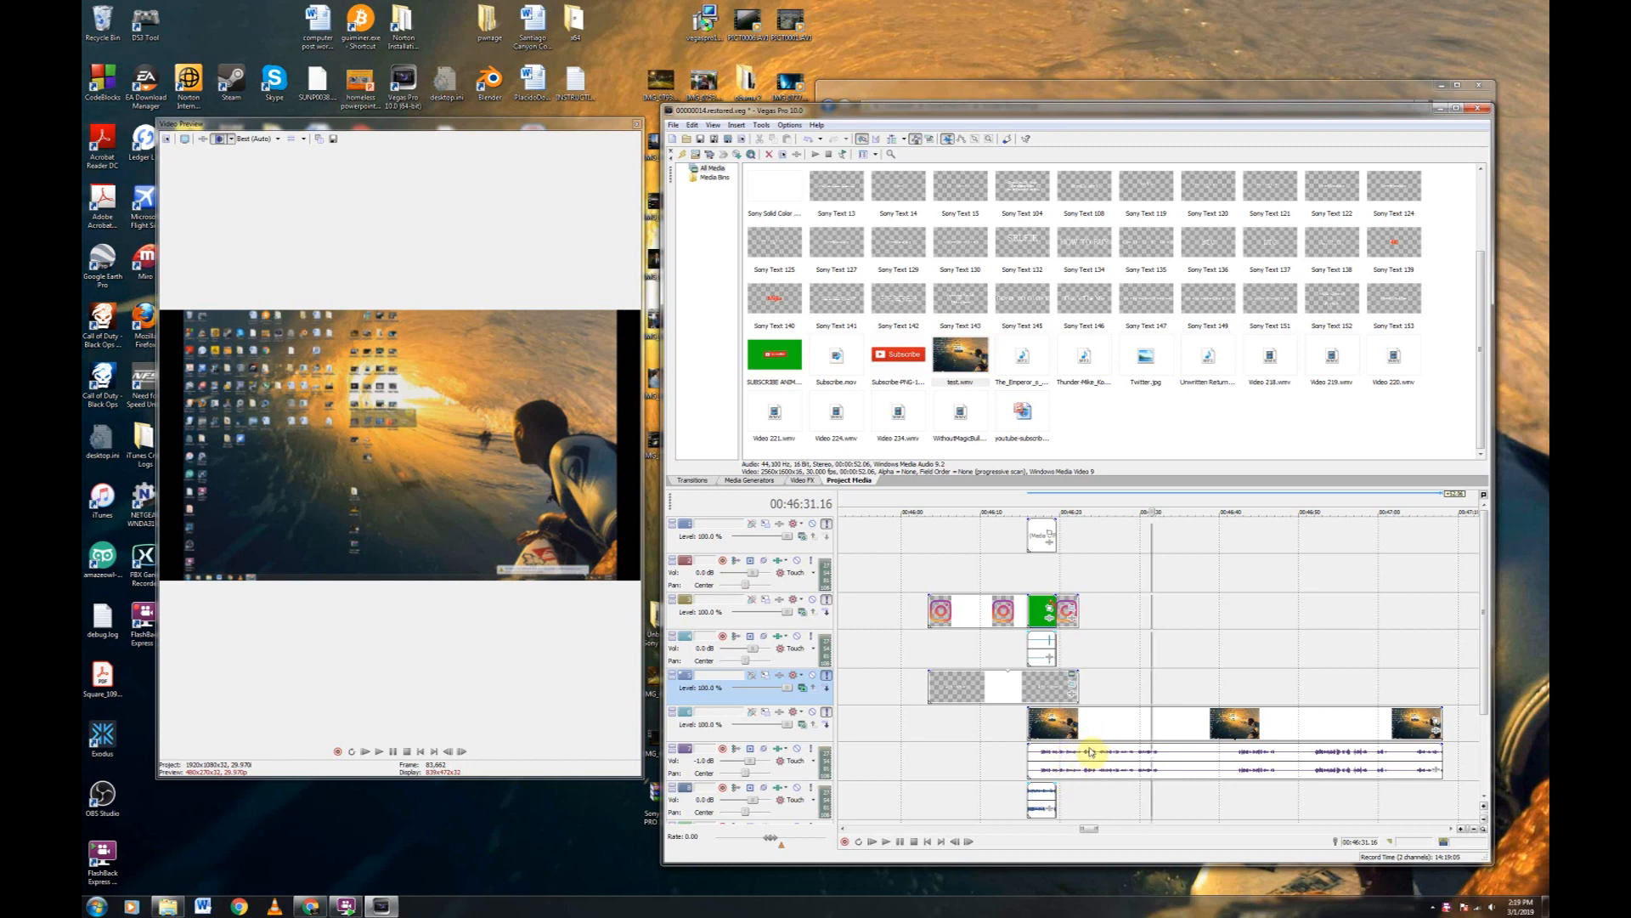